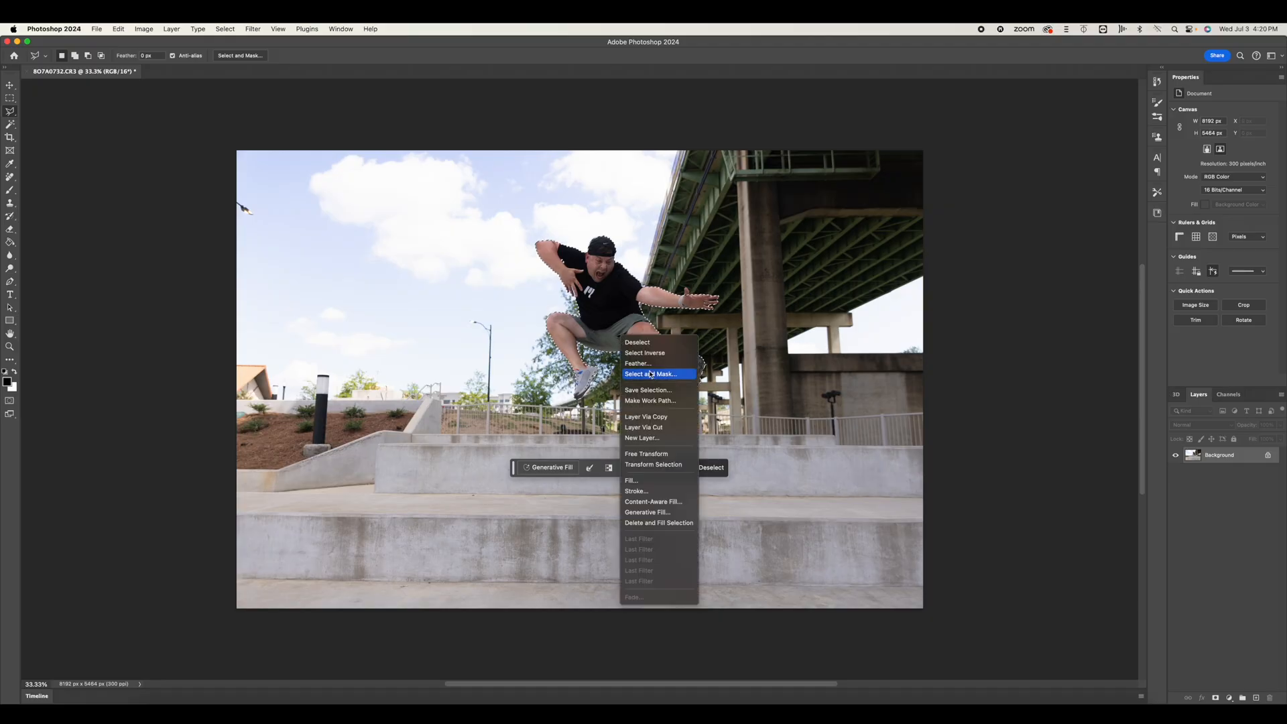
Step: Copy the jumping skater onto his own layer and hide the white silhouette layer
left_click(647, 416)
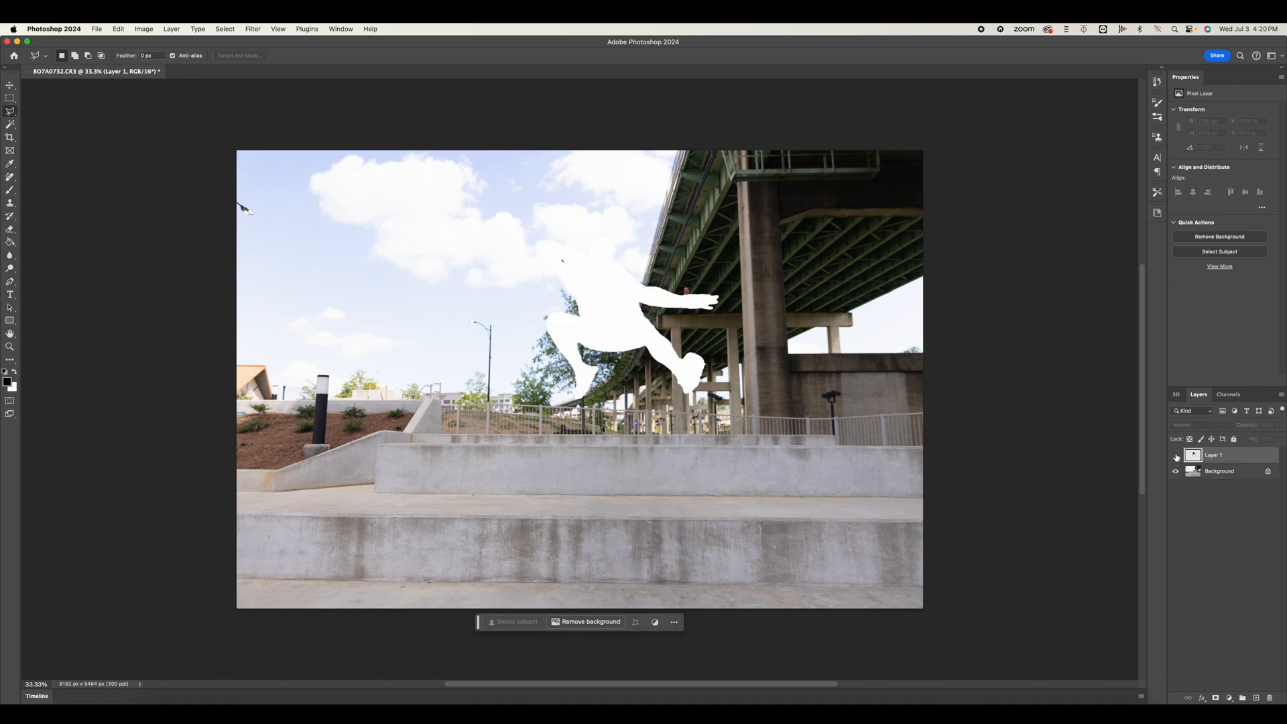
left_click(1222, 470)
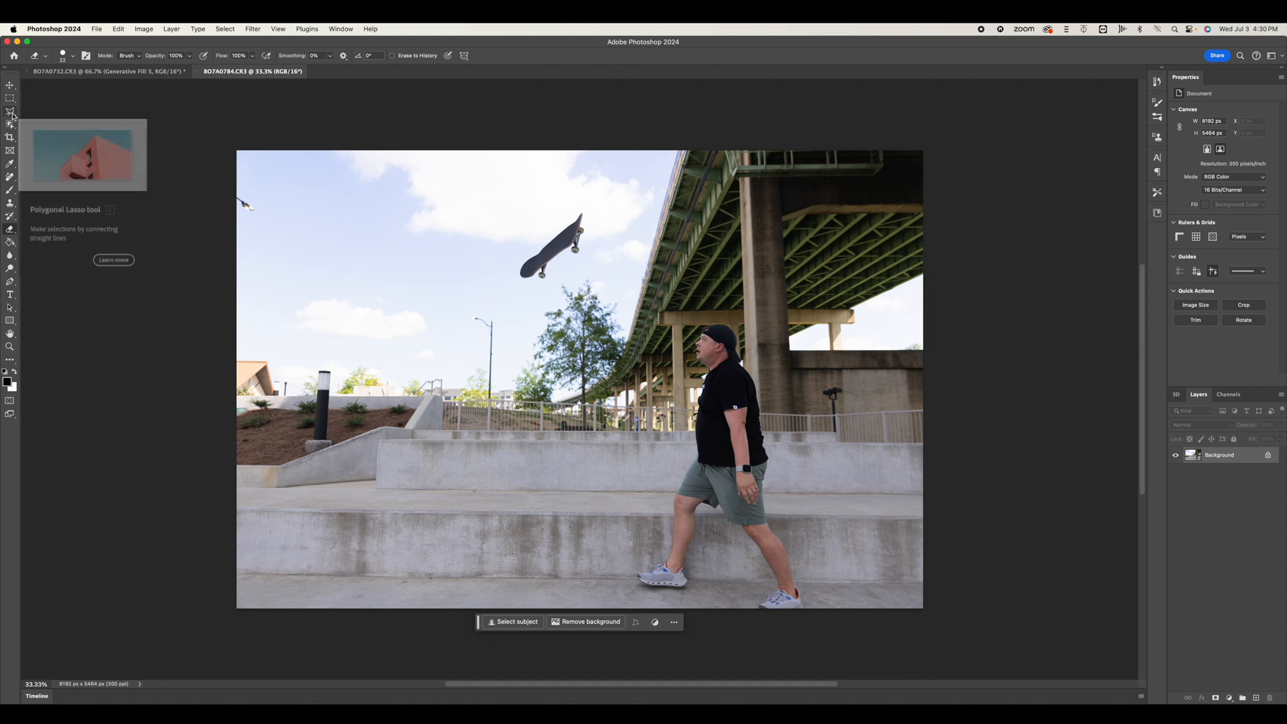
Step: Switch to the BO7A0732 skater cutout document and begin saving it
left_click(11, 125)
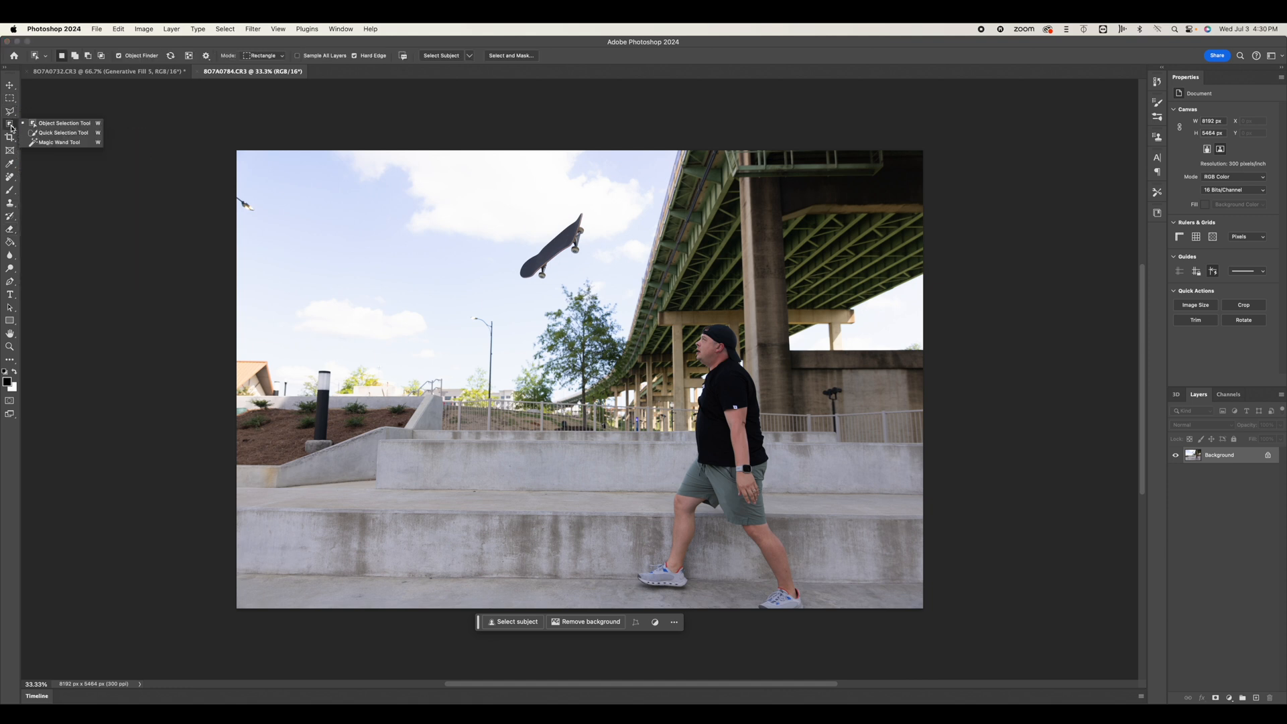
left_click(561, 246)
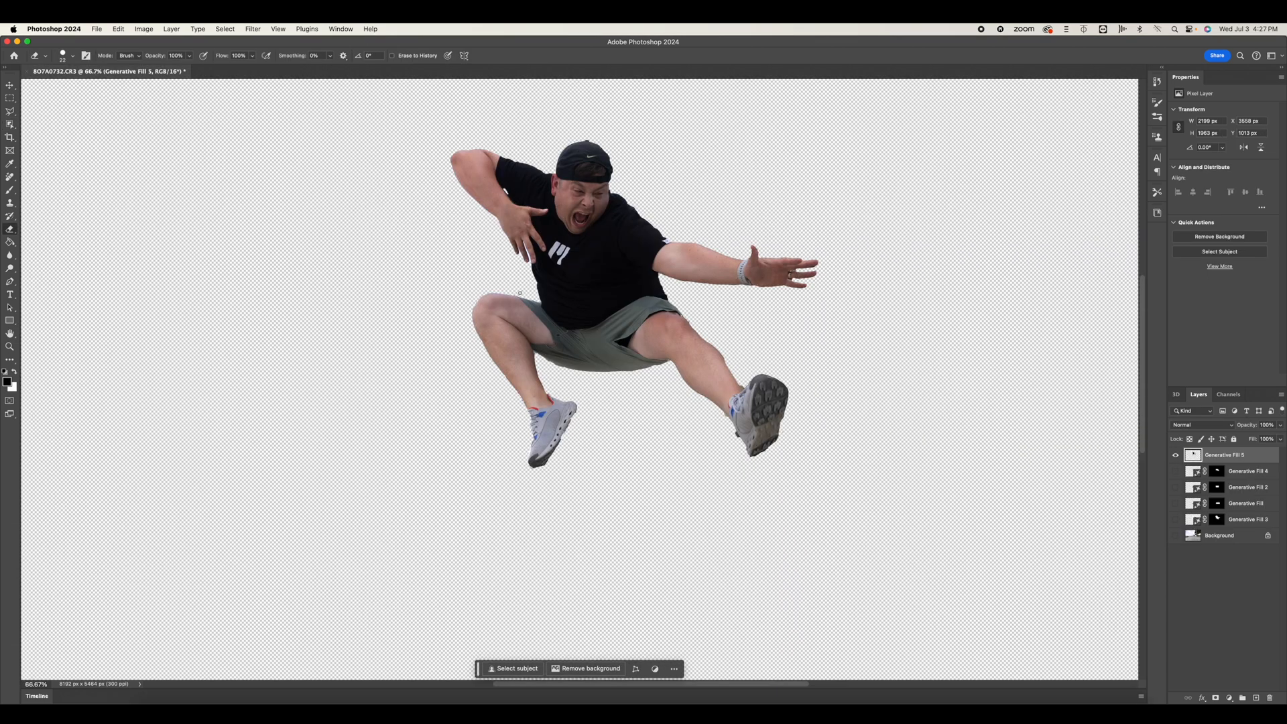
left_click(96, 29)
type("f")
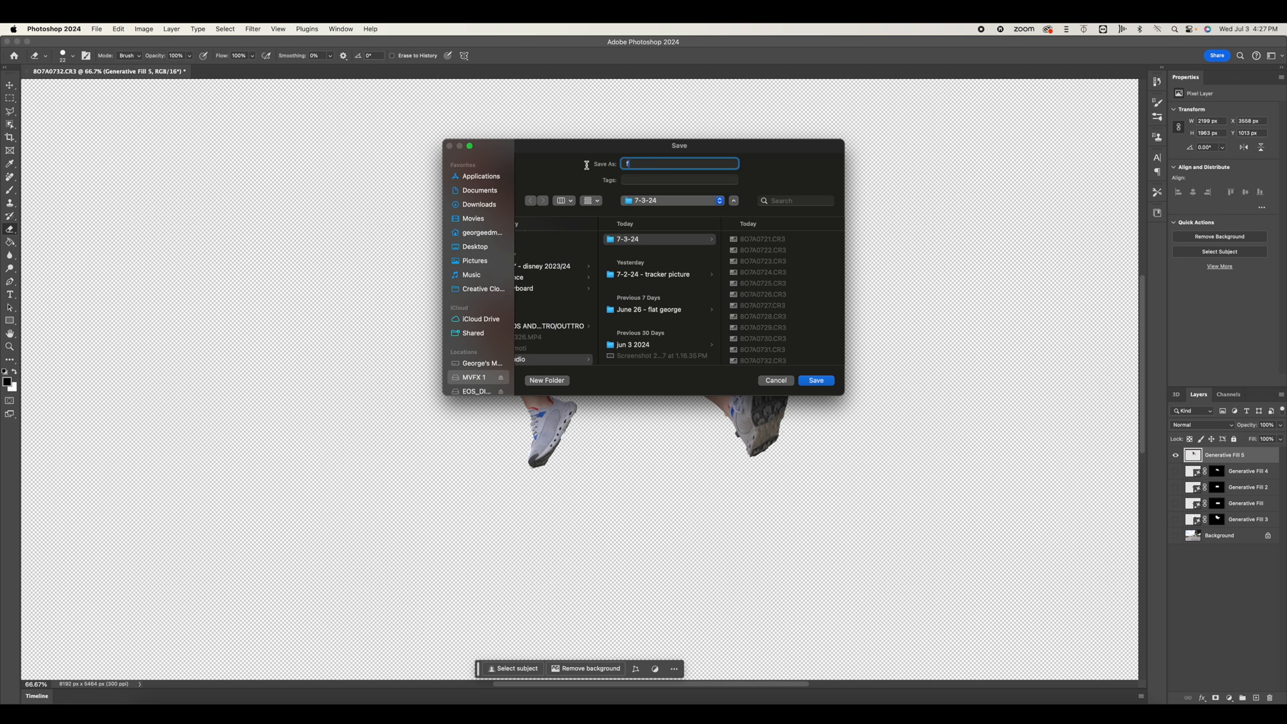
type("oreground")
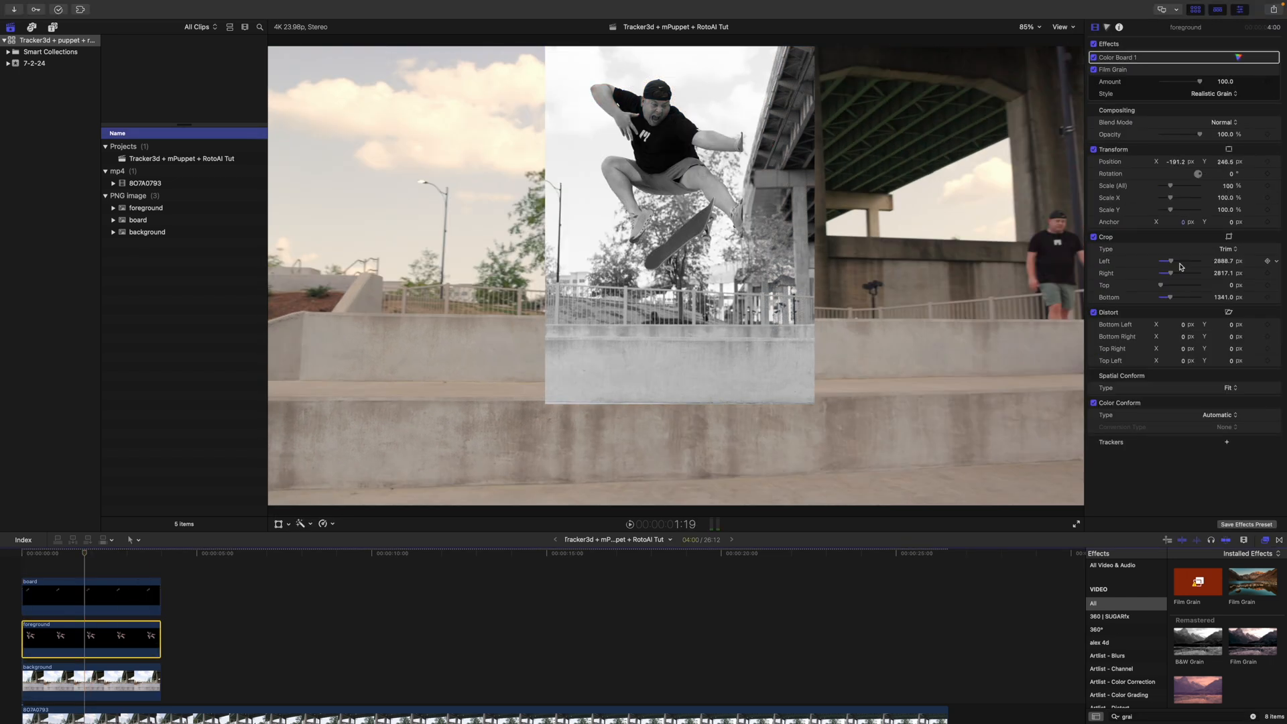
Step: Select the BO7A0793 stair footage clip for the mTracker 3D effect
left_click(55, 595)
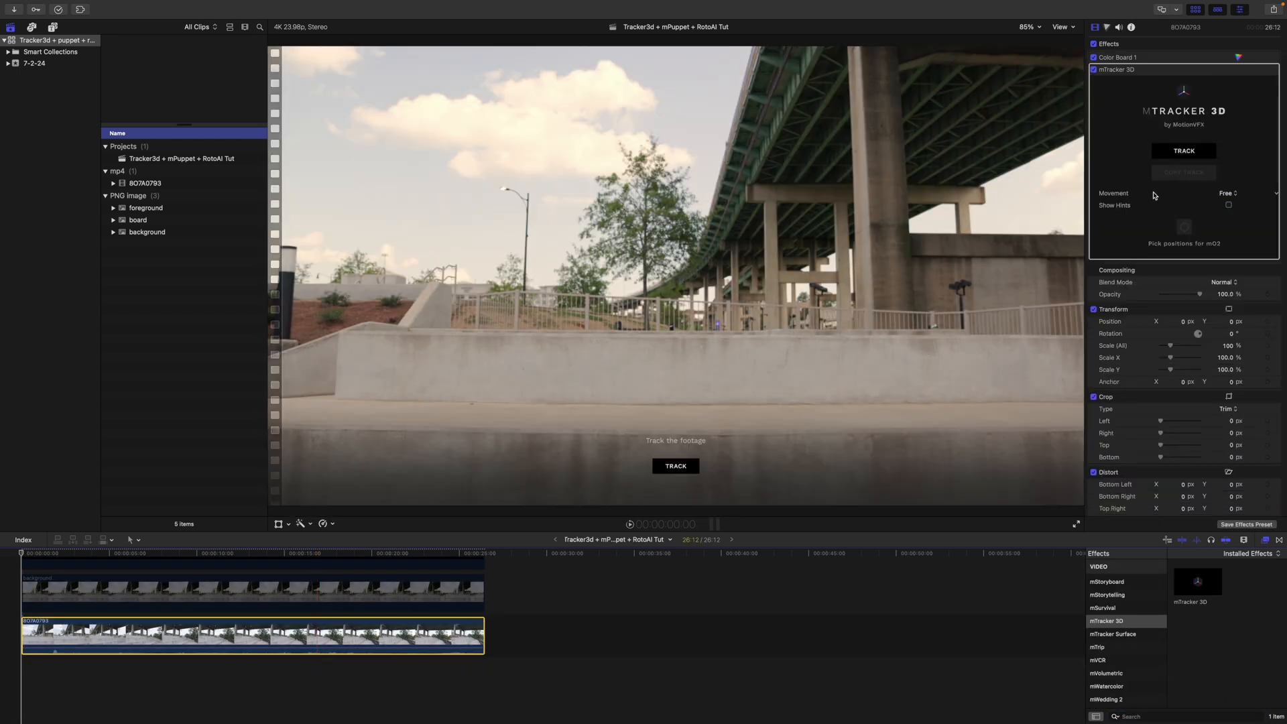
Step: Track the stair footage's camera, then browse Titles for mTracker 3D Drop Zone 01
left_click(1183, 150)
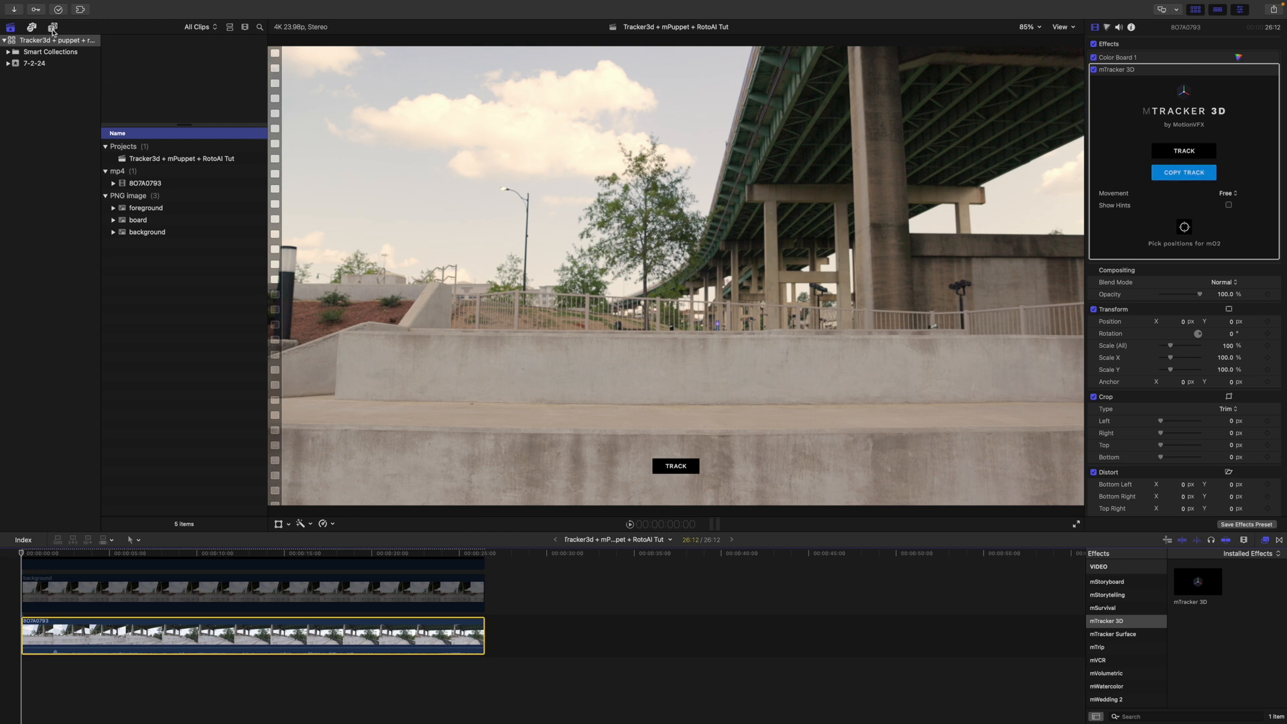
left_click(80, 9)
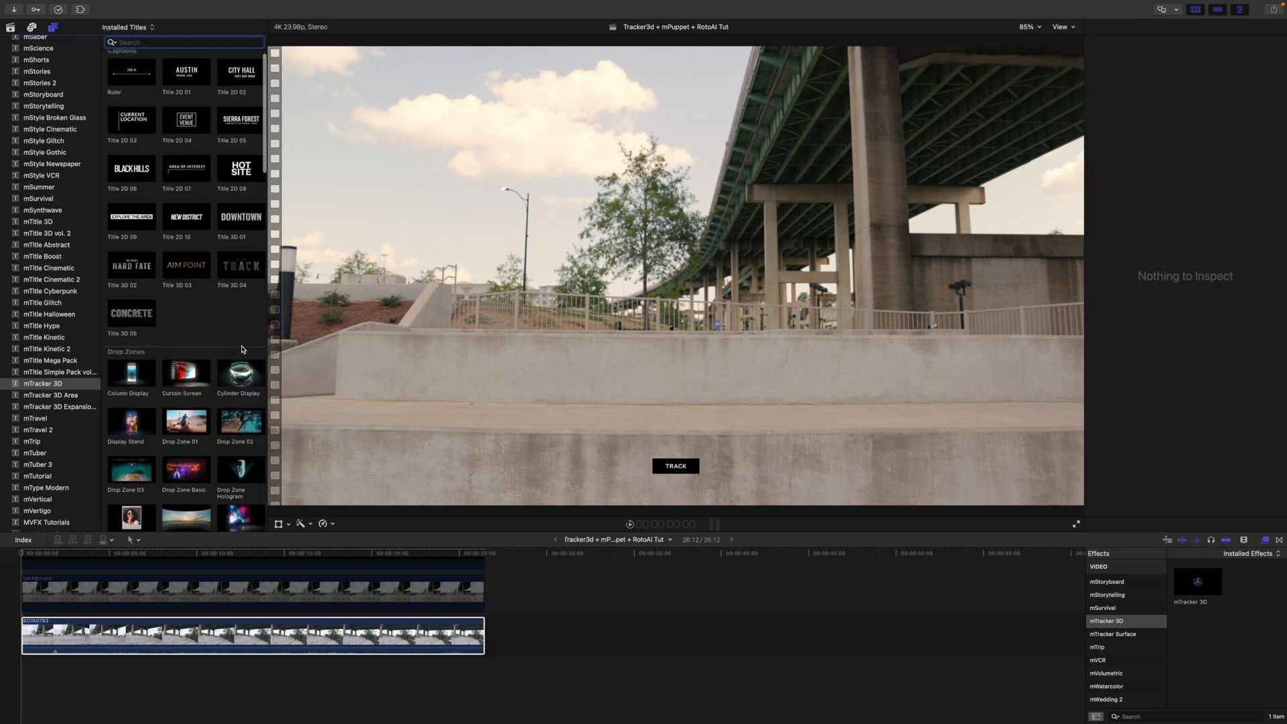
scroll("down", 3)
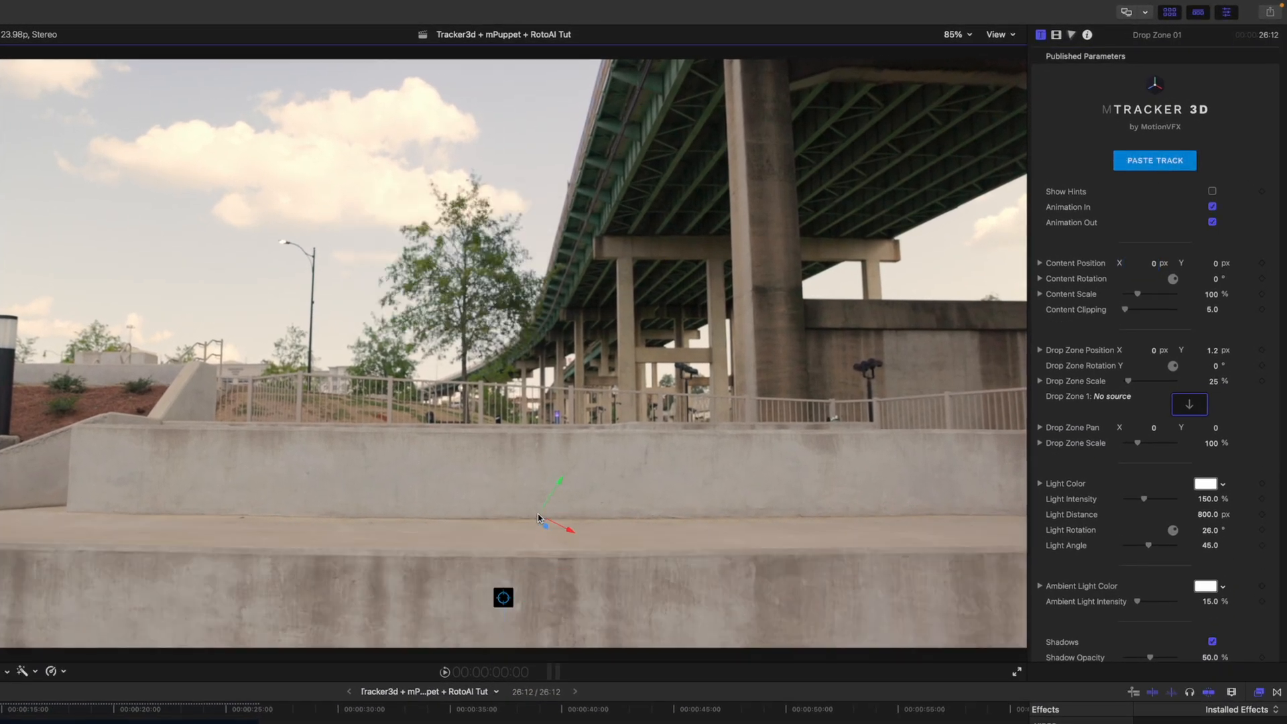
Step: Turn off the drop zone's Animation In in the inspector
key("shift")
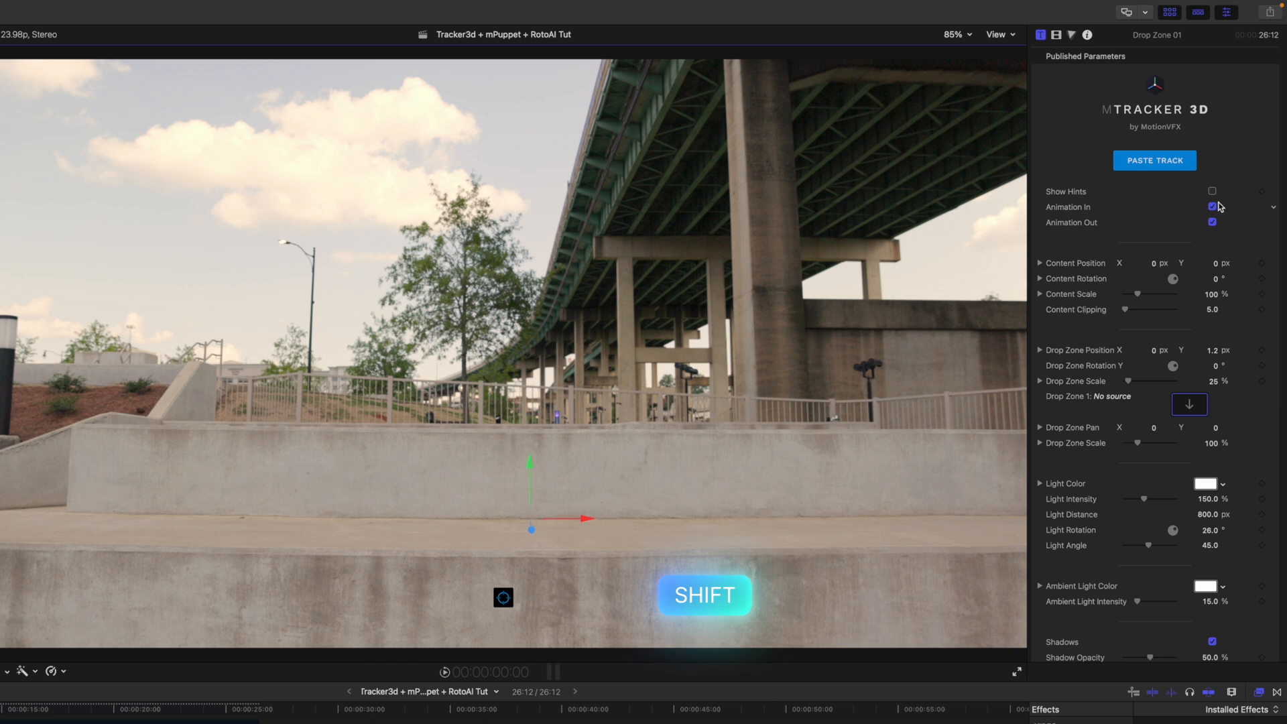
left_click(1211, 205)
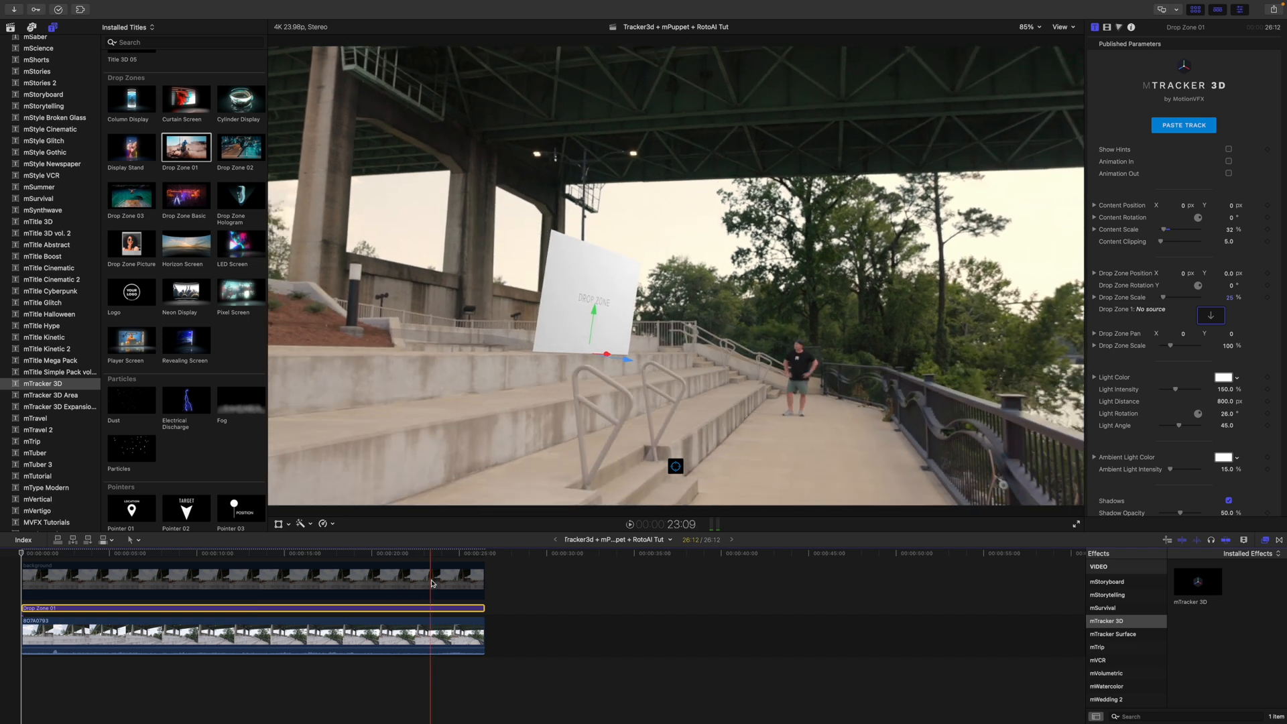
Step: Load the background image into the drop zone and check the tracked card later
left_click(1210, 314)
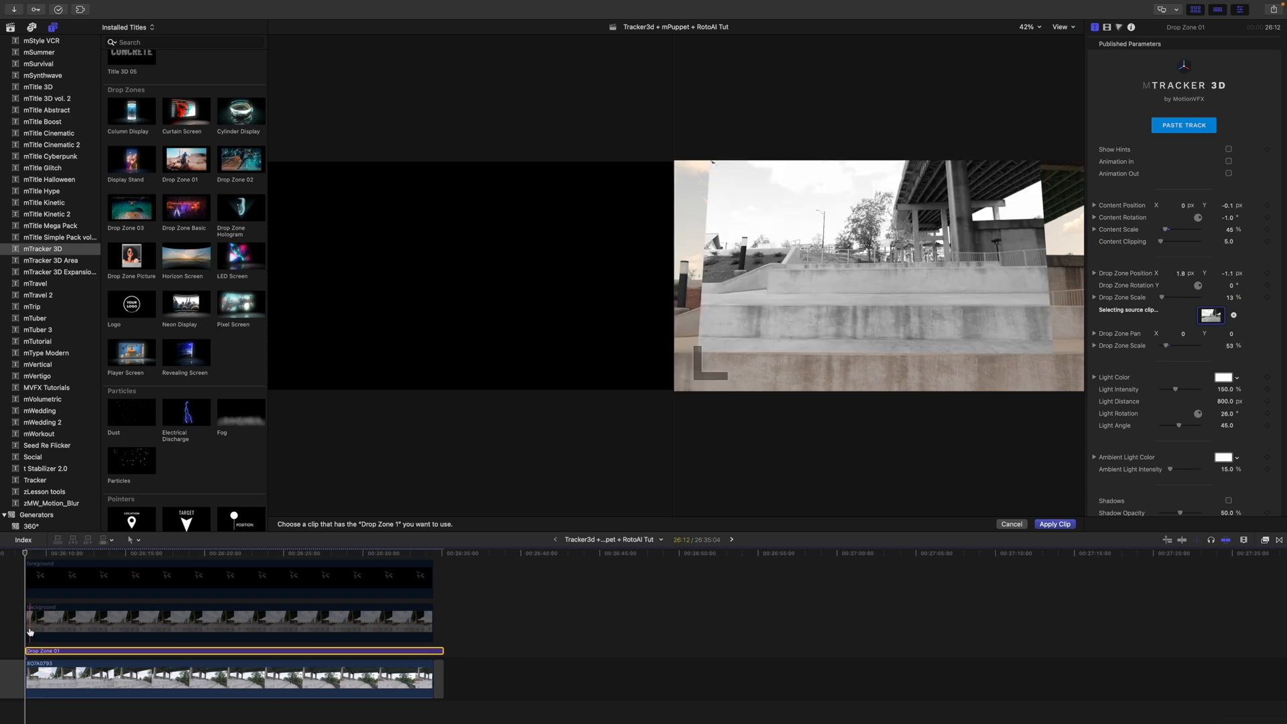
mouse_move(469, 486)
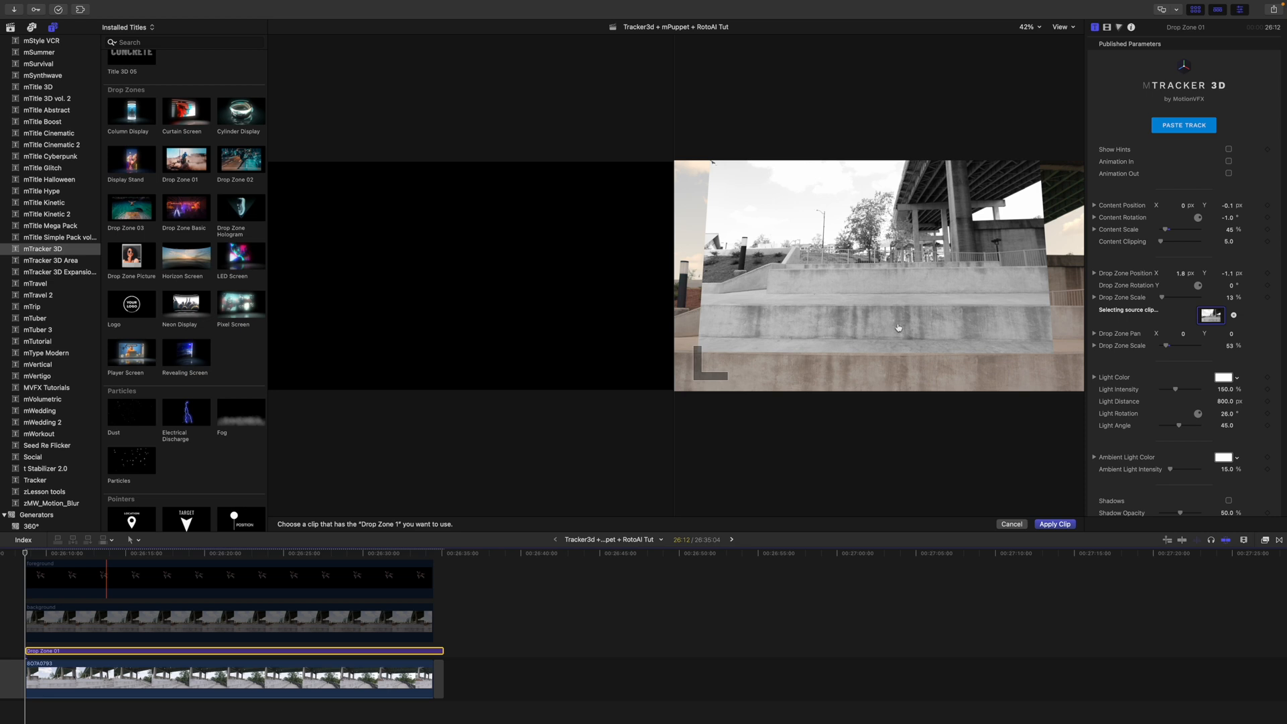
mouse_move(937, 336)
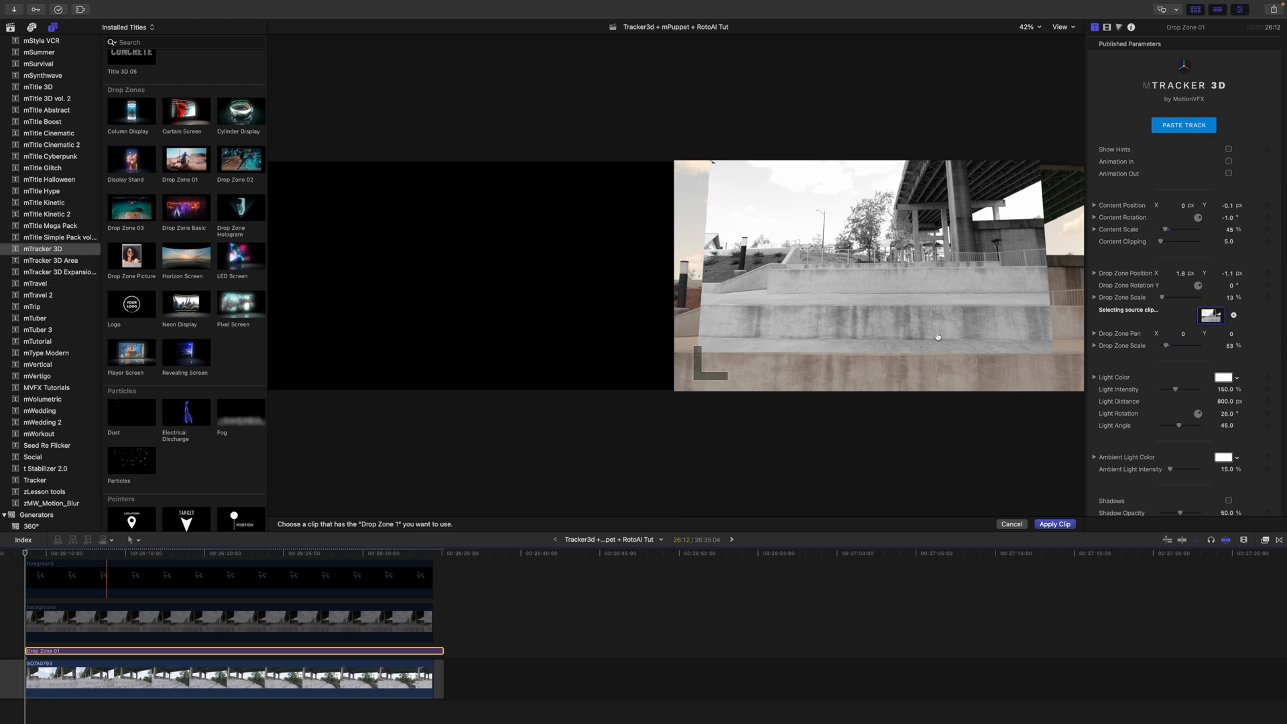
left_click(1054, 523)
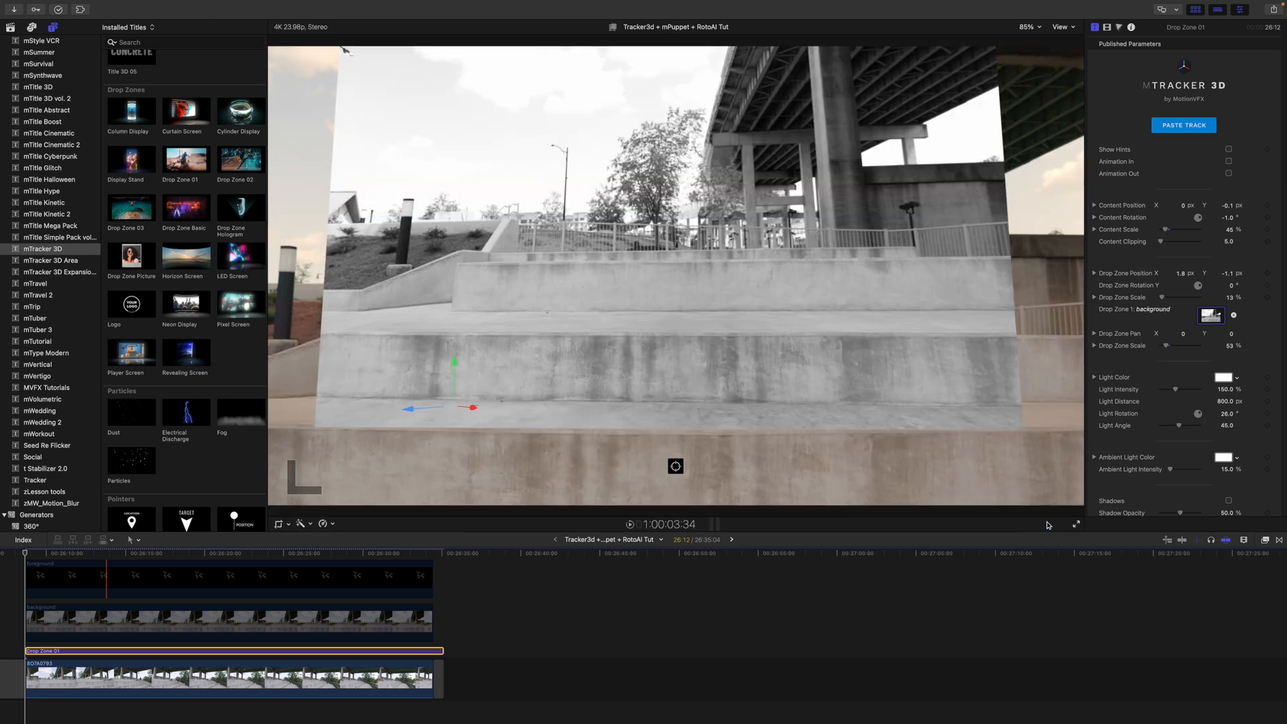
left_click(39, 552)
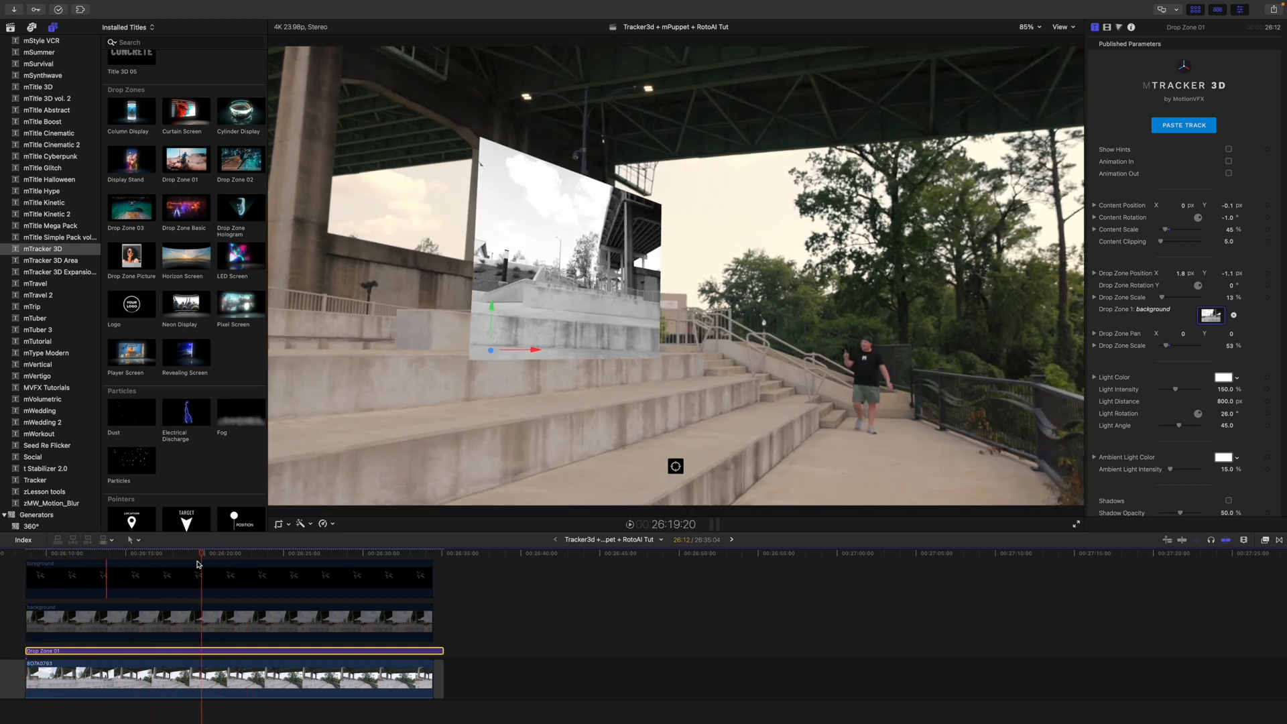
left_click(25, 558)
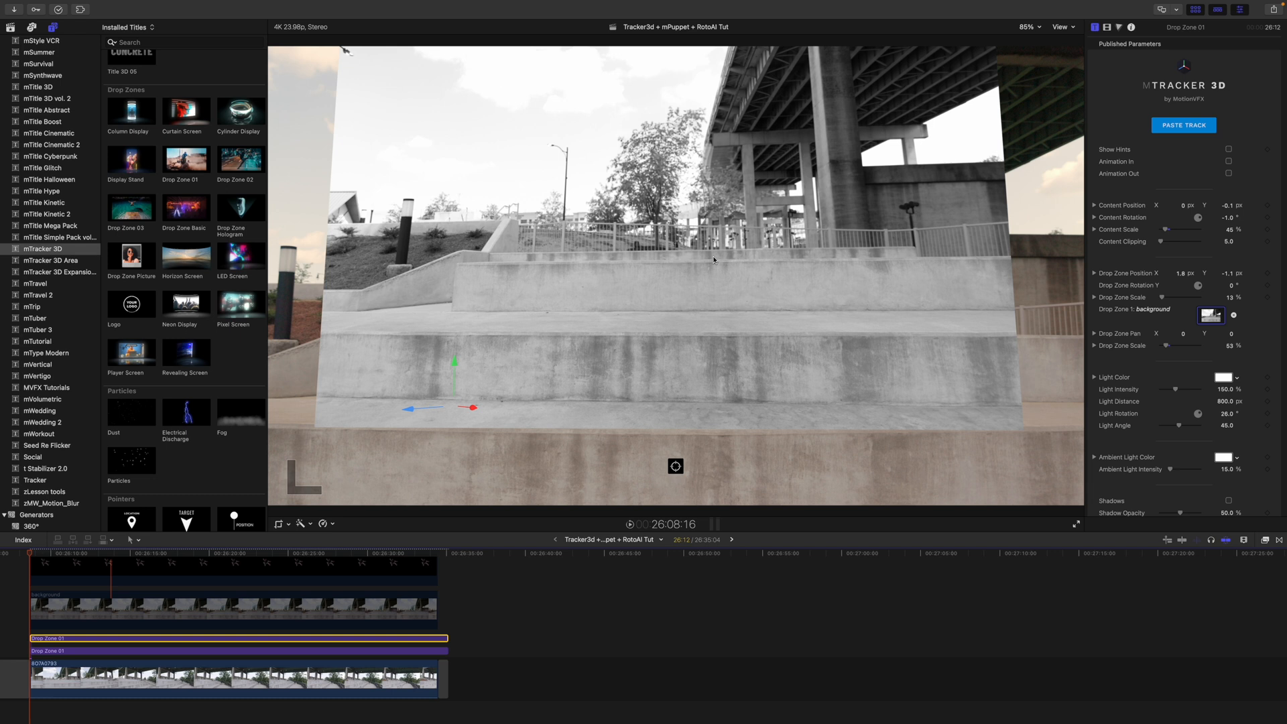
mouse_move(10, 279)
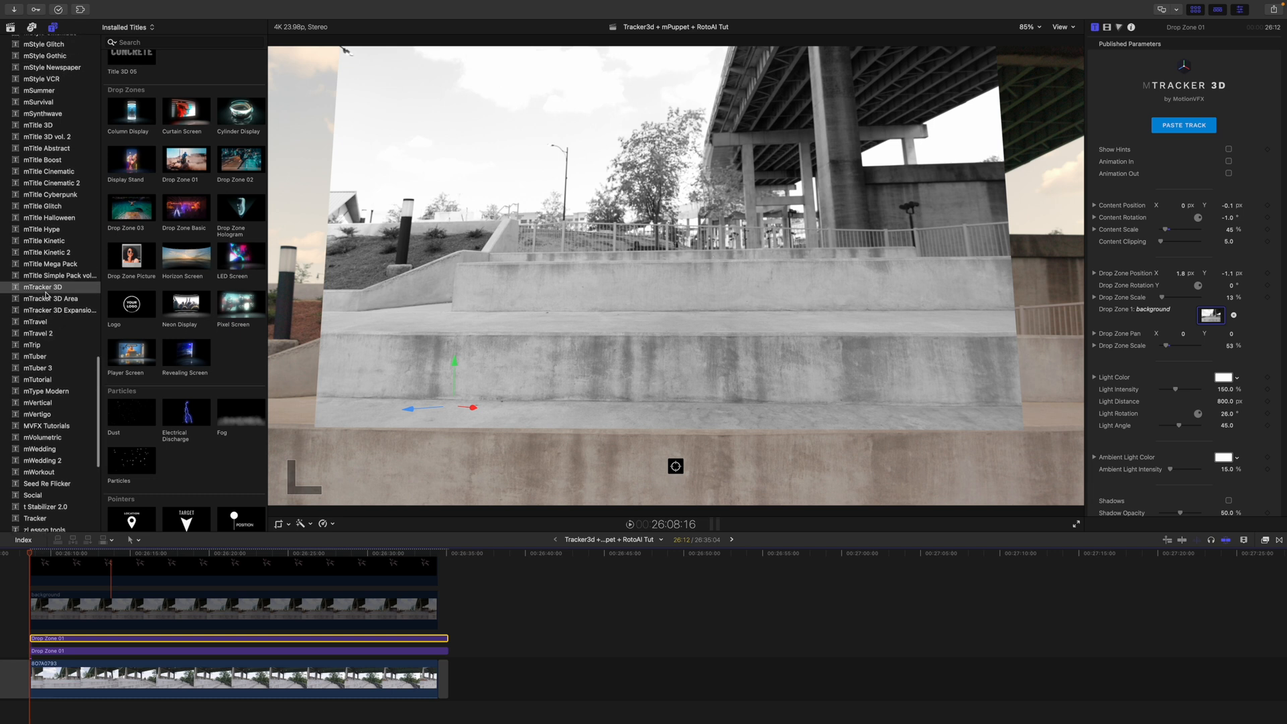
Step: Add the mPuppet generator after the stair clips, then select the foreground skater clip
left_click(37, 421)
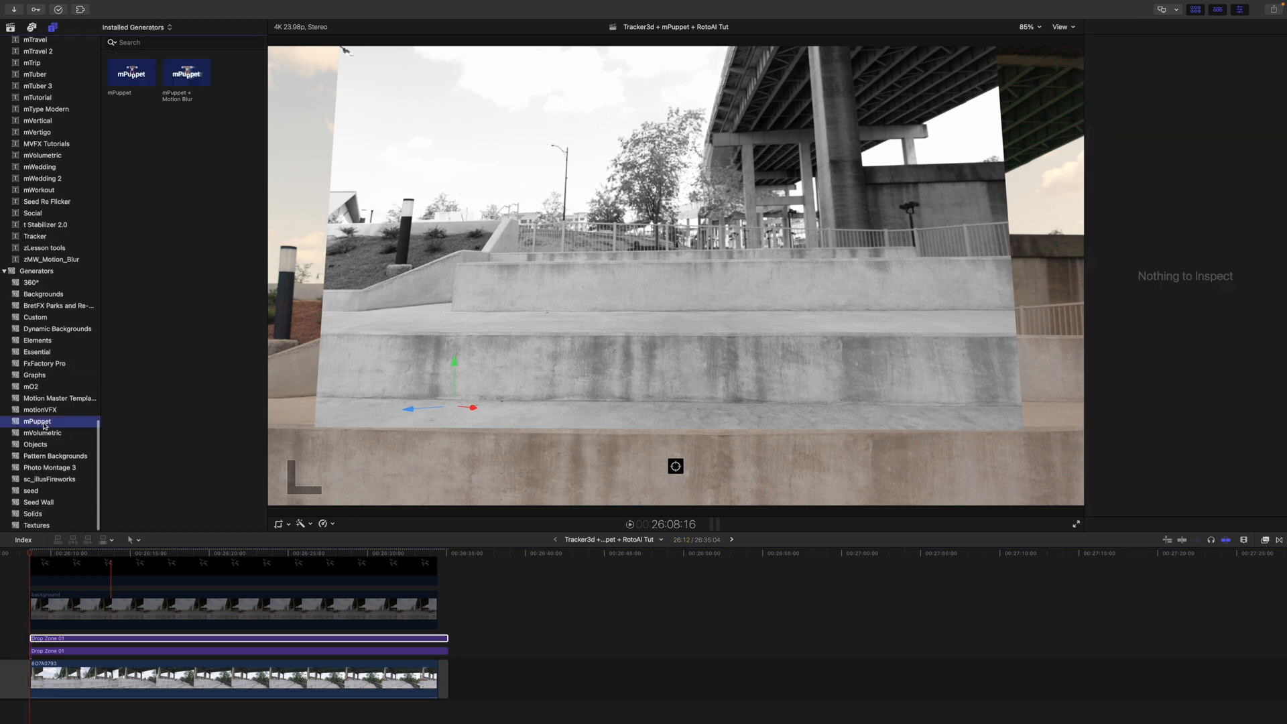
scroll("up", 3)
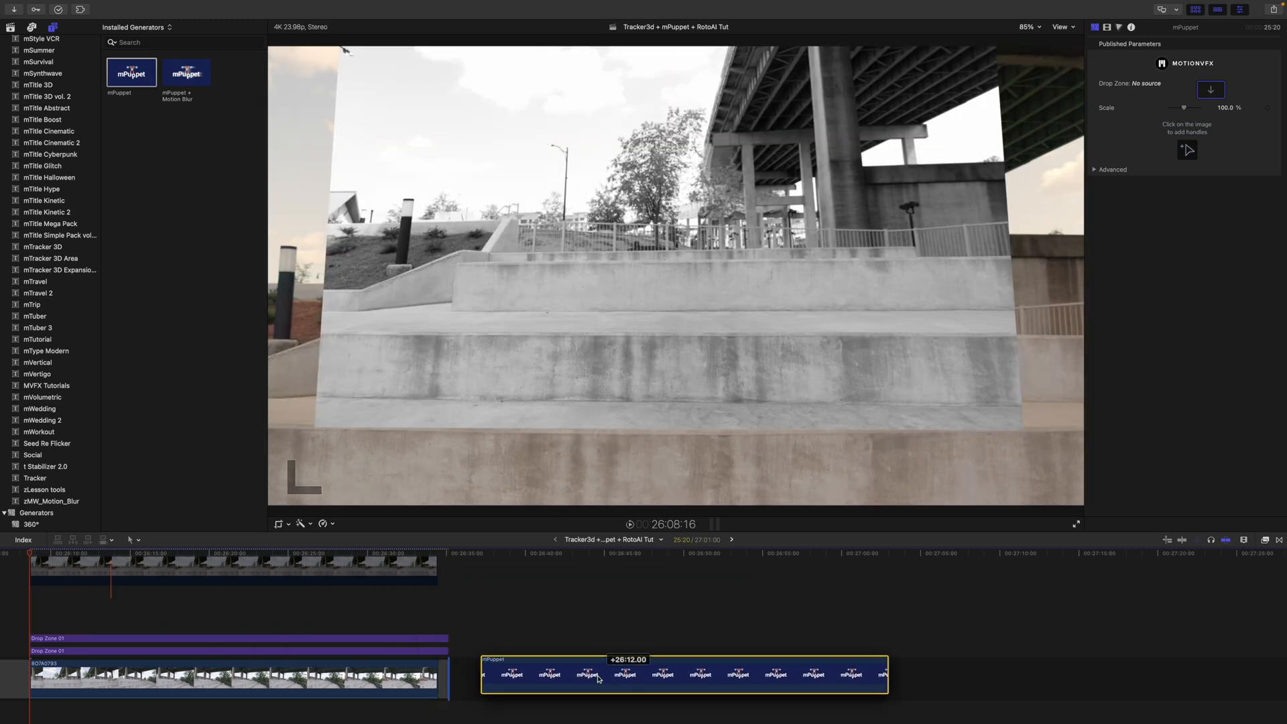
left_click(472, 556)
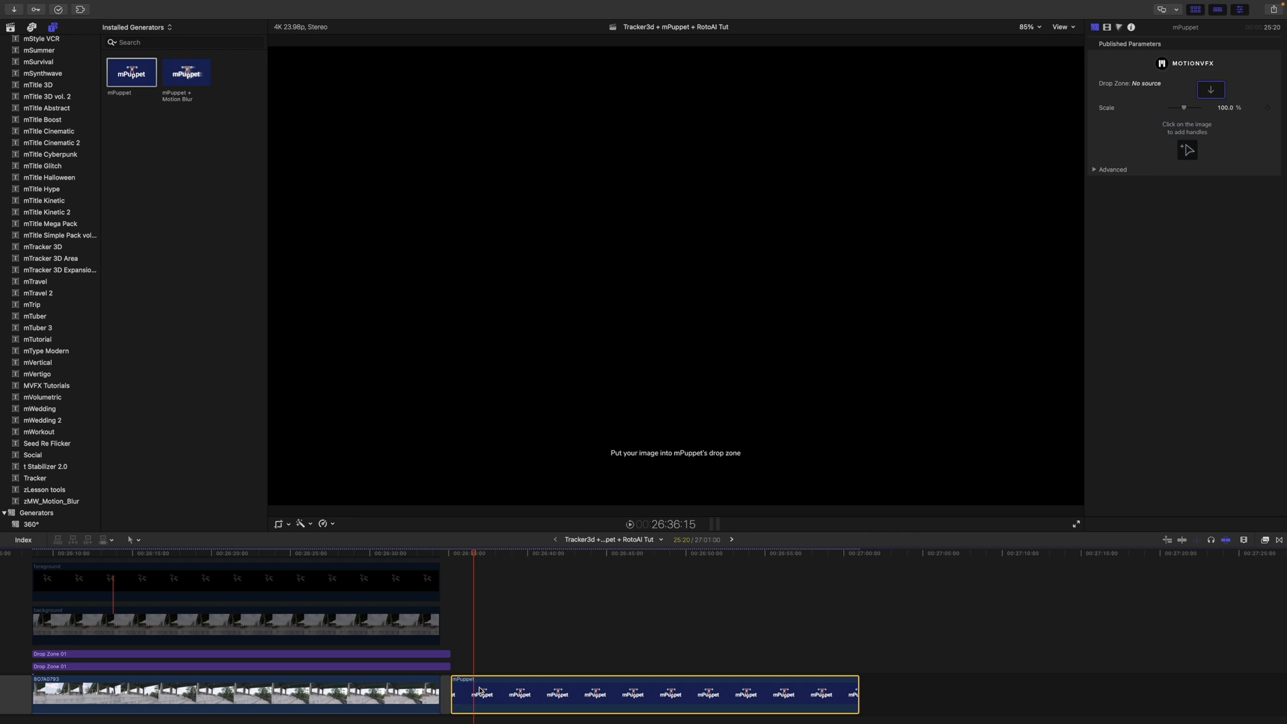
mouse_move(146, 584)
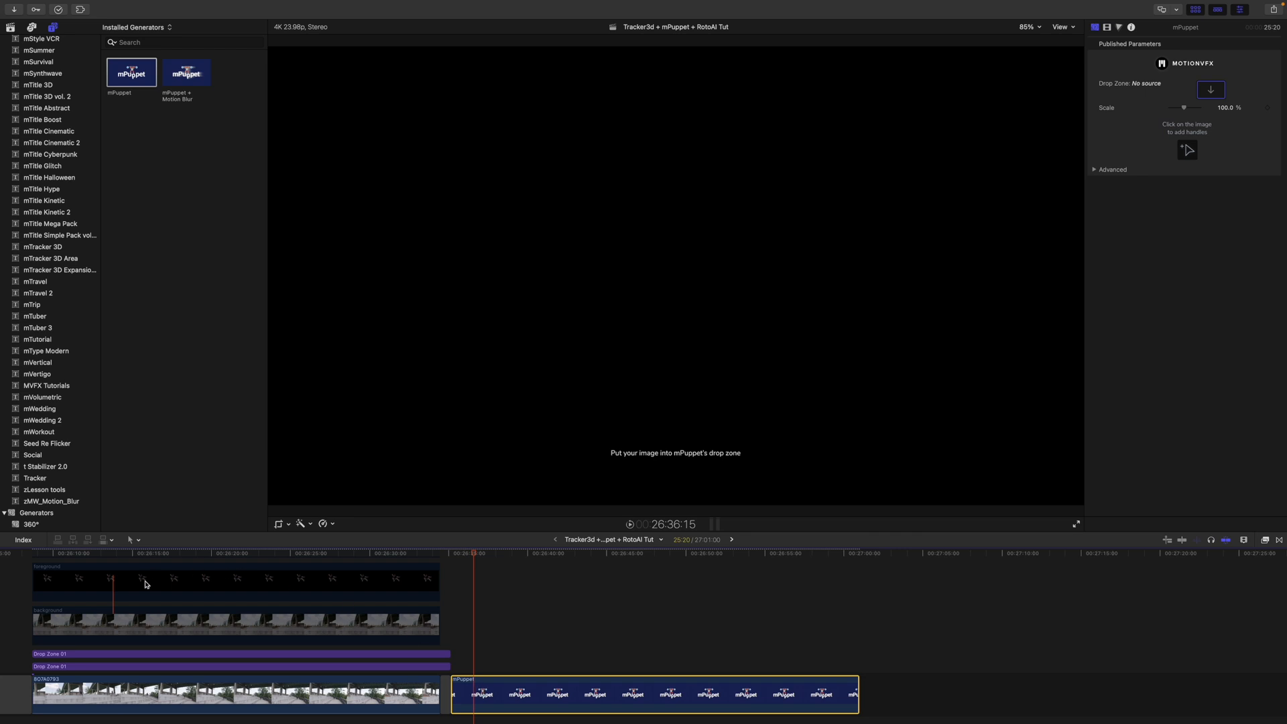
mouse_move(122, 588)
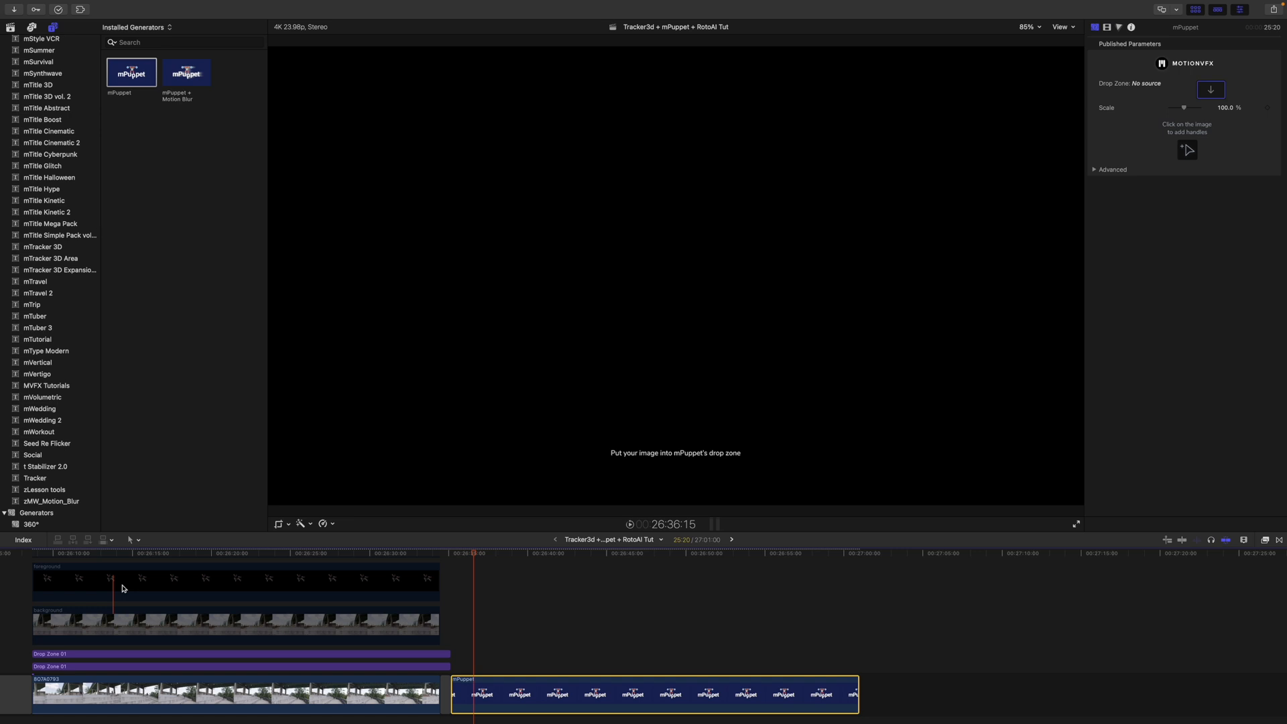
left_click(205, 581)
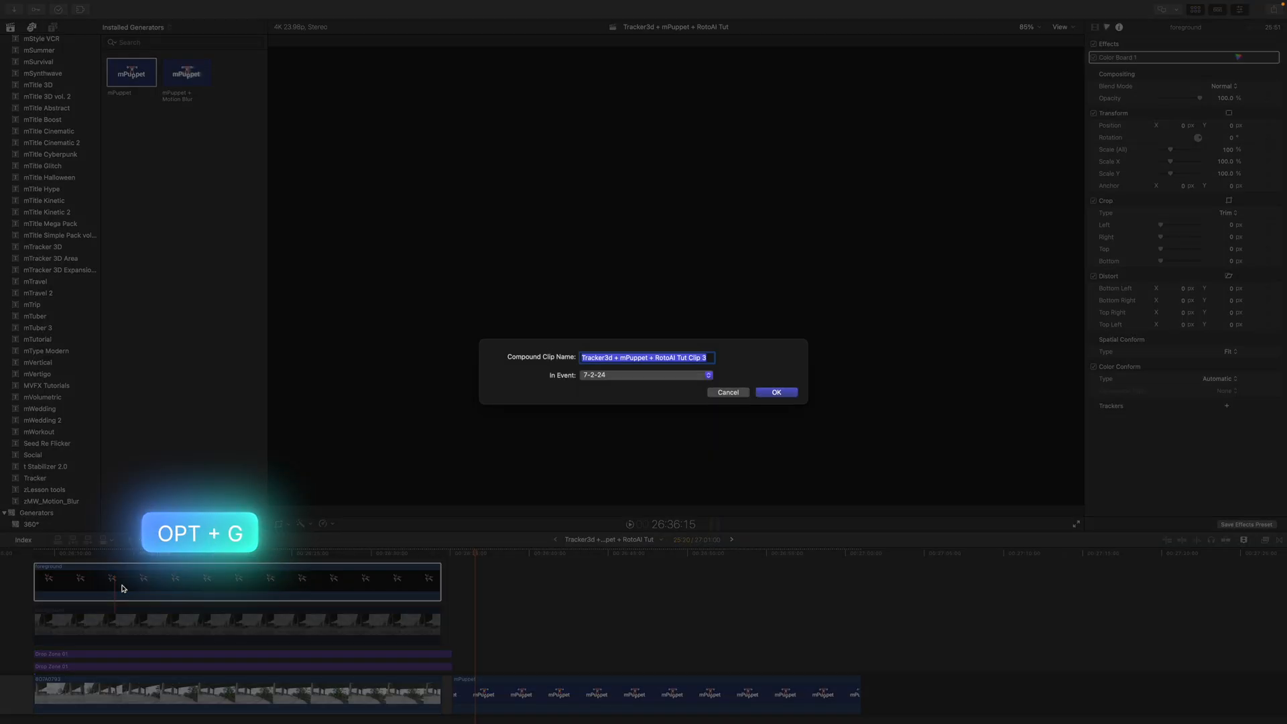
Step: Nest the foreground as a compound clip and apply it as mPuppet's drop zone source
left_click(775, 392)
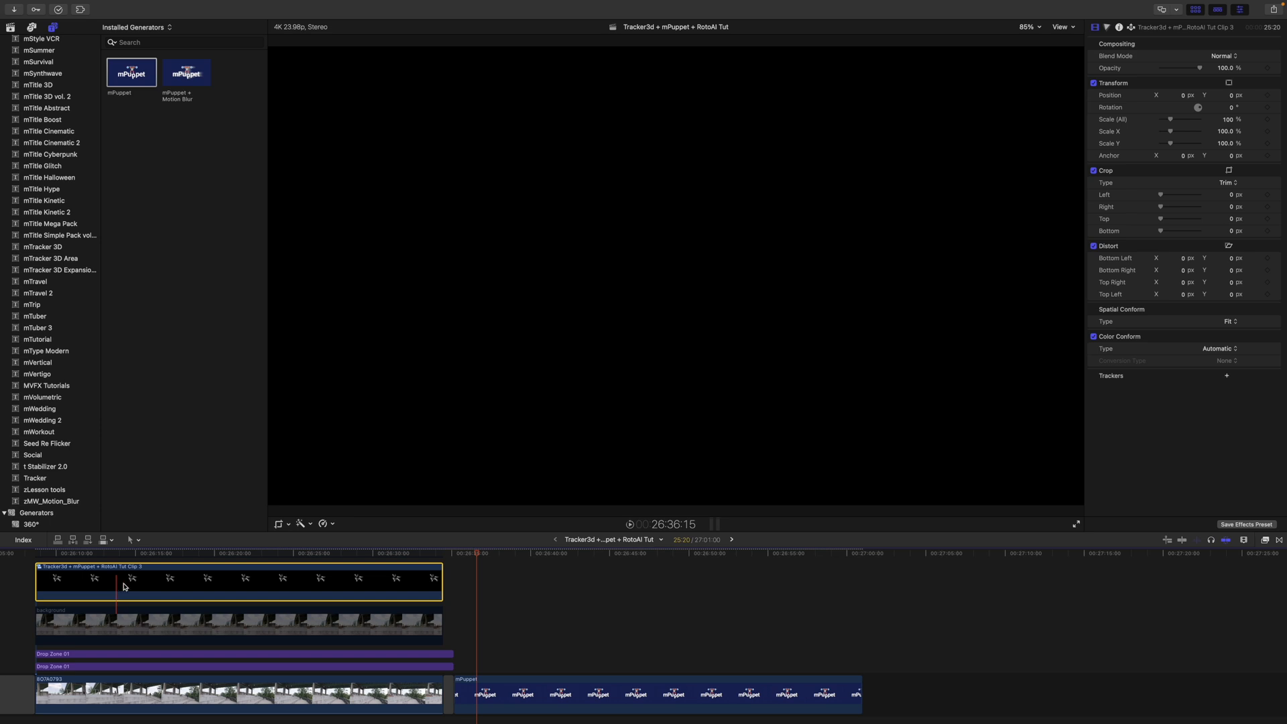
left_click(657, 694)
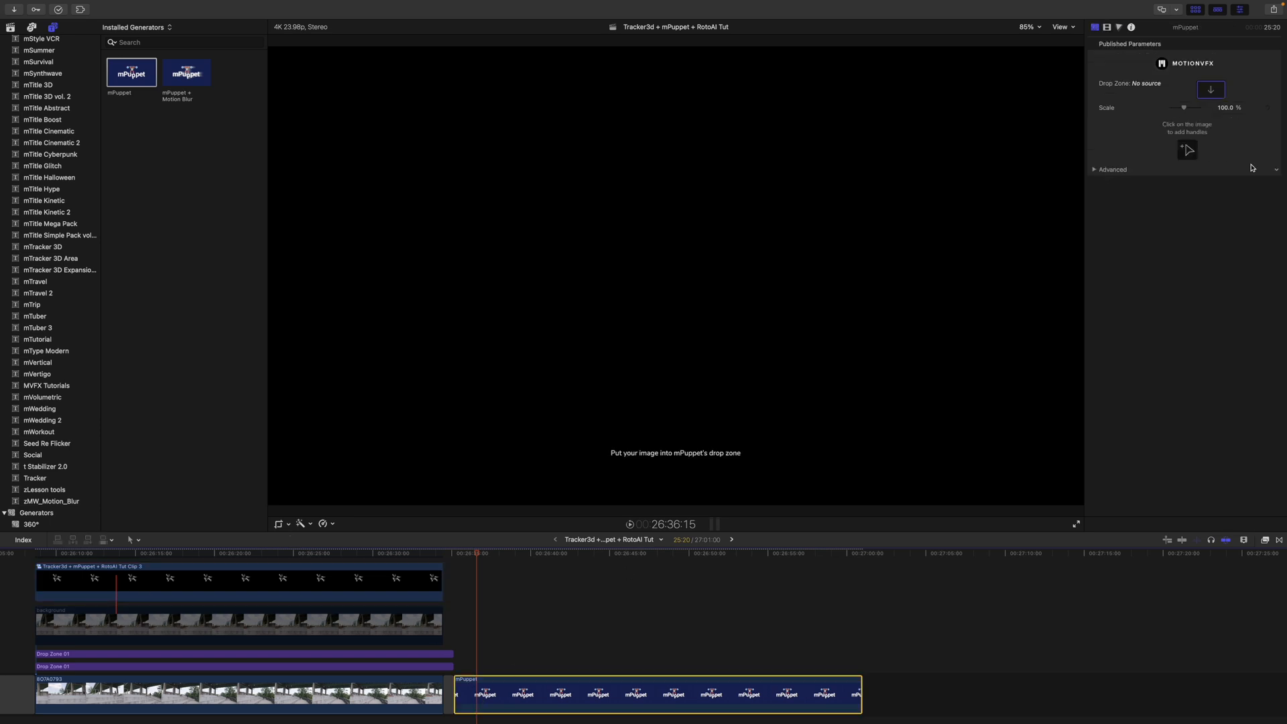
left_click(1211, 88)
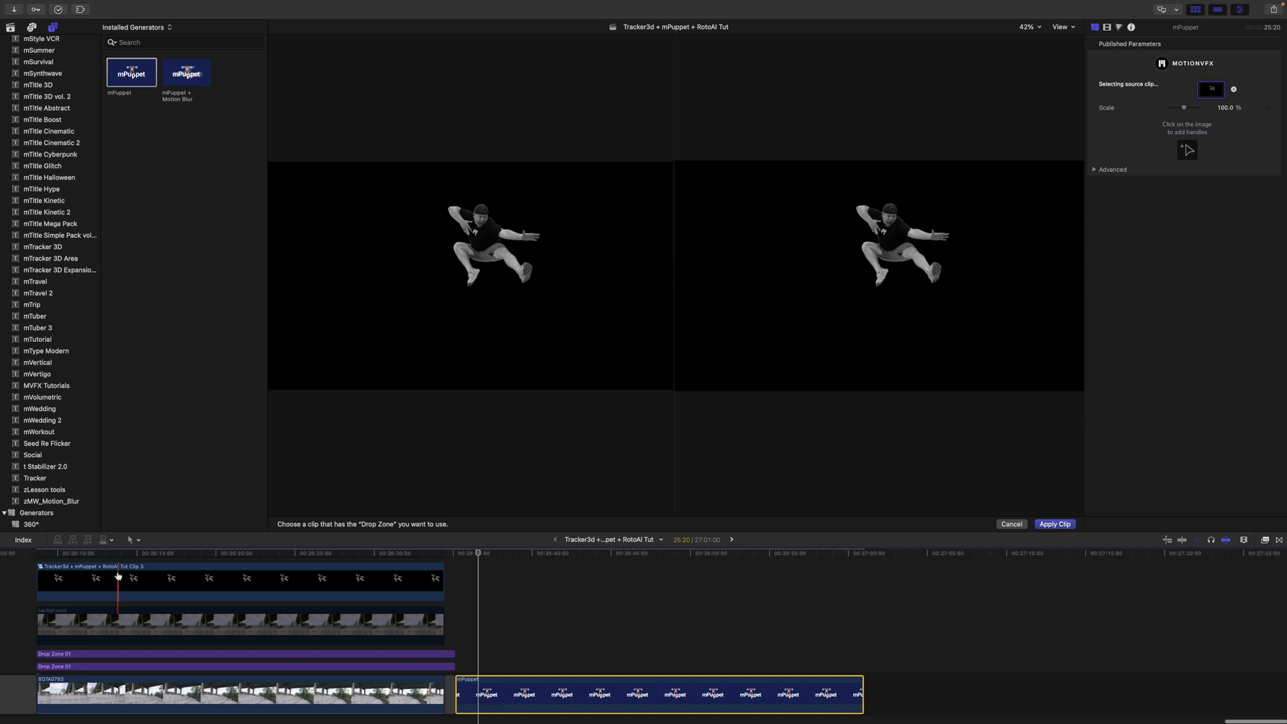
left_click(1055, 525)
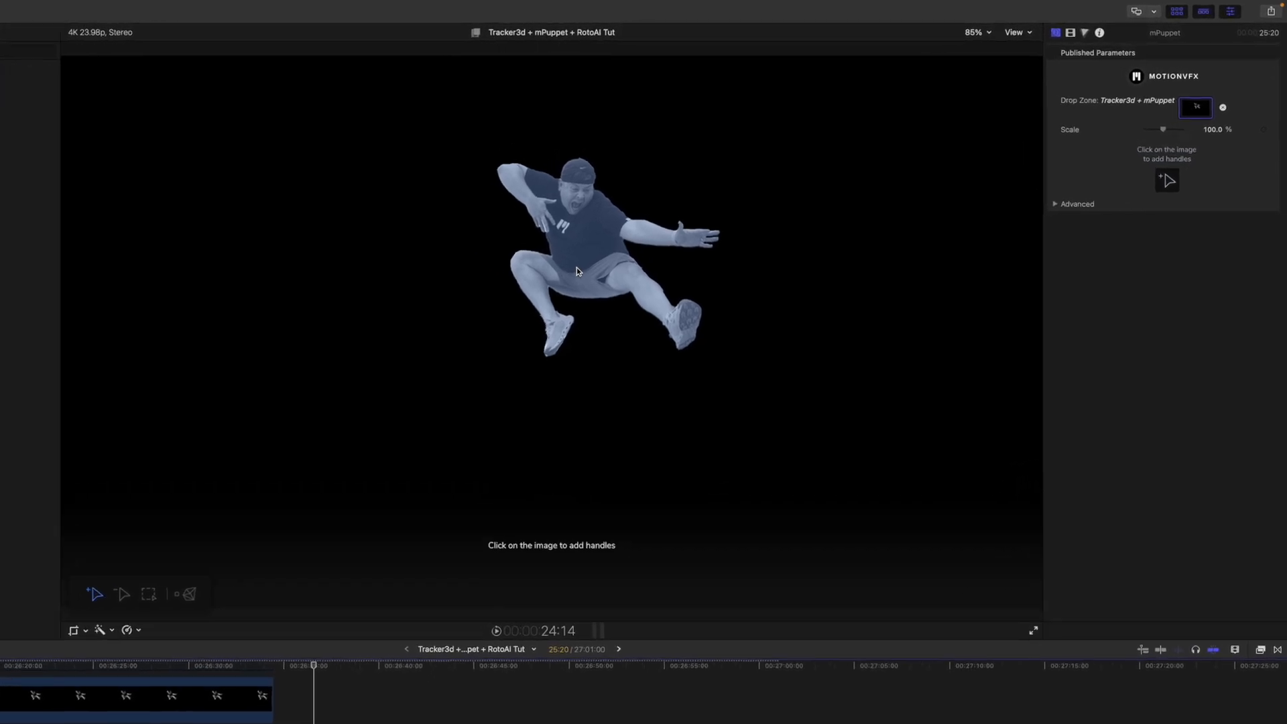
Step: Place puppet handles on the skater's body and expand the Mesh A Group
left_click(557, 275)
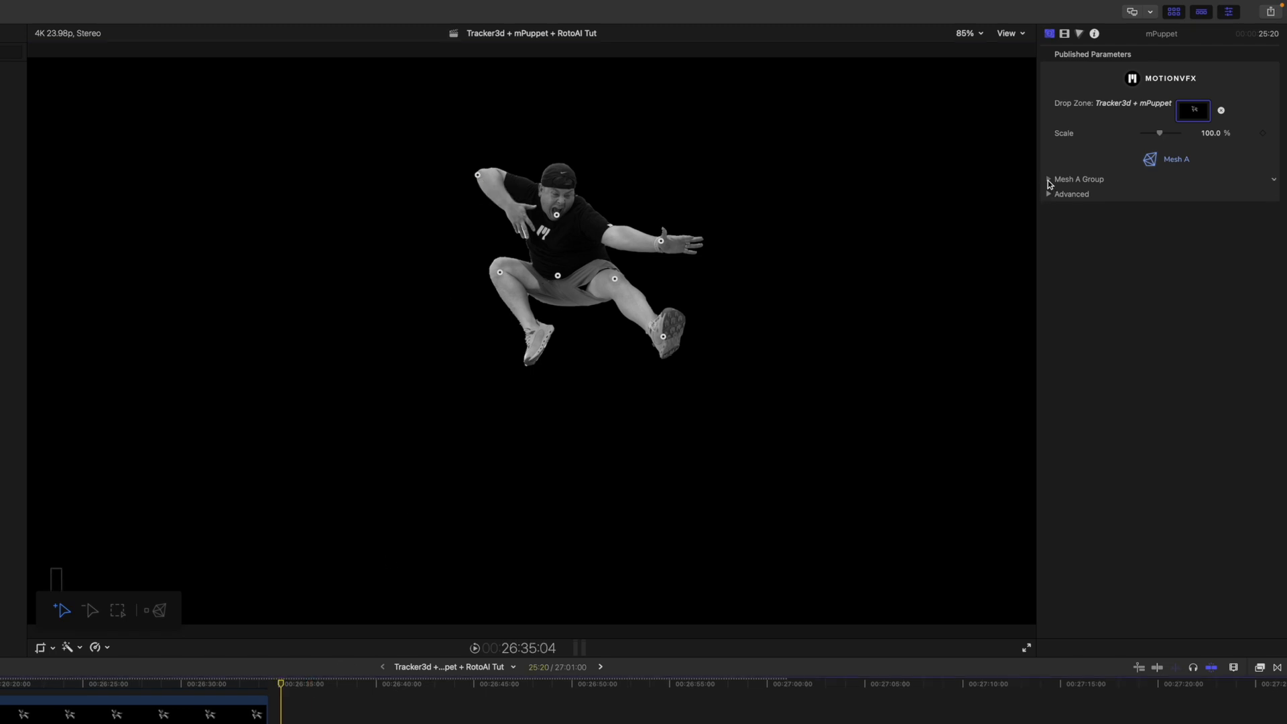
left_click(1052, 179)
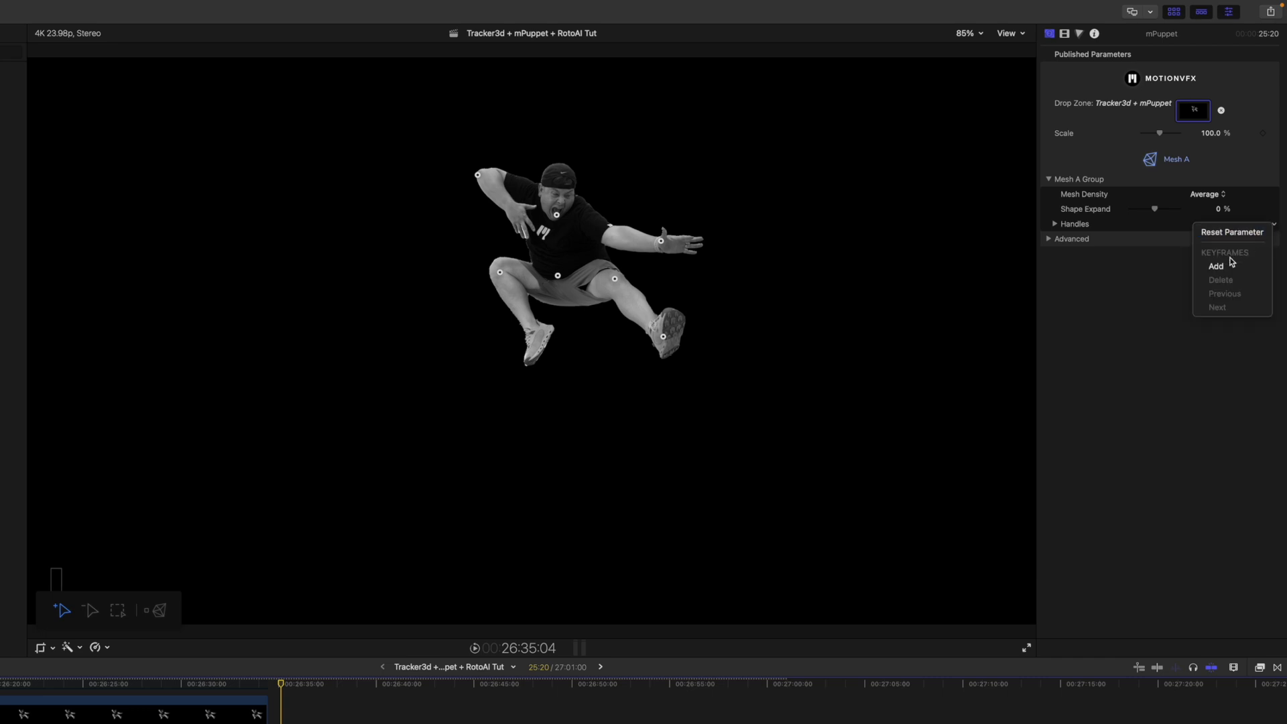
mouse_move(1215, 266)
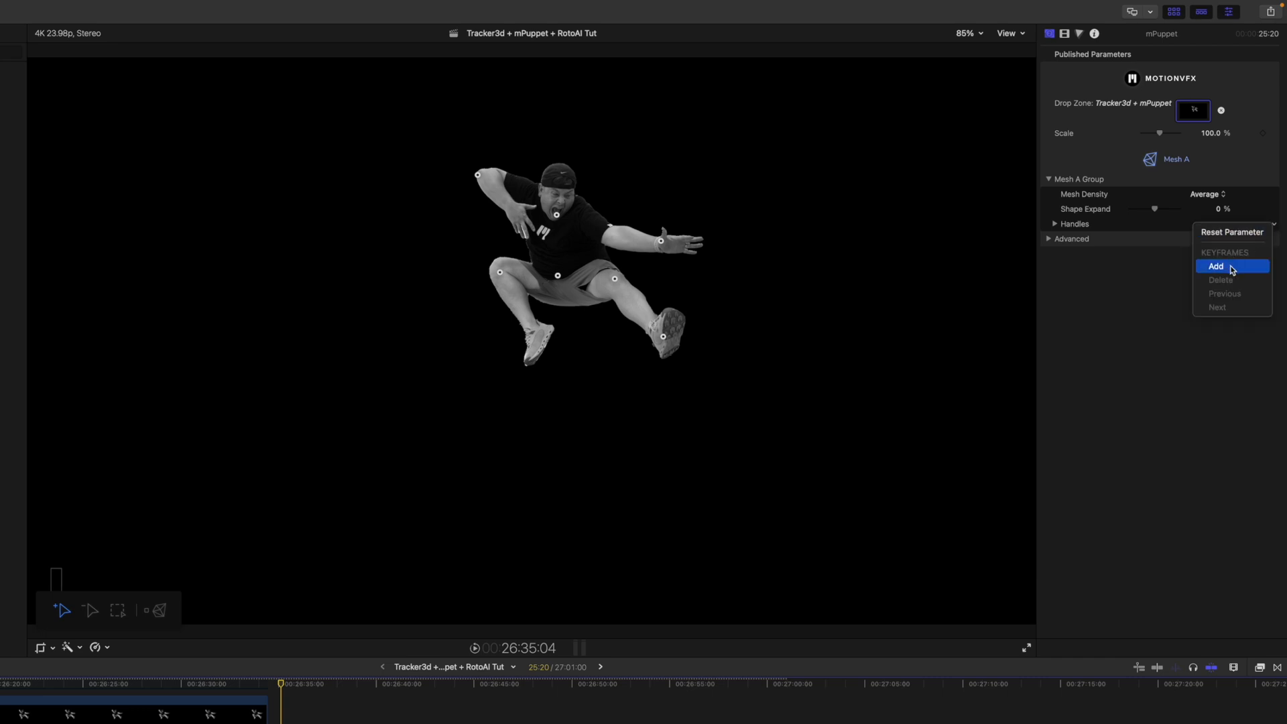
Step: Keyframe the handle positions and repose the skater at a later frame
left_click(379, 583)
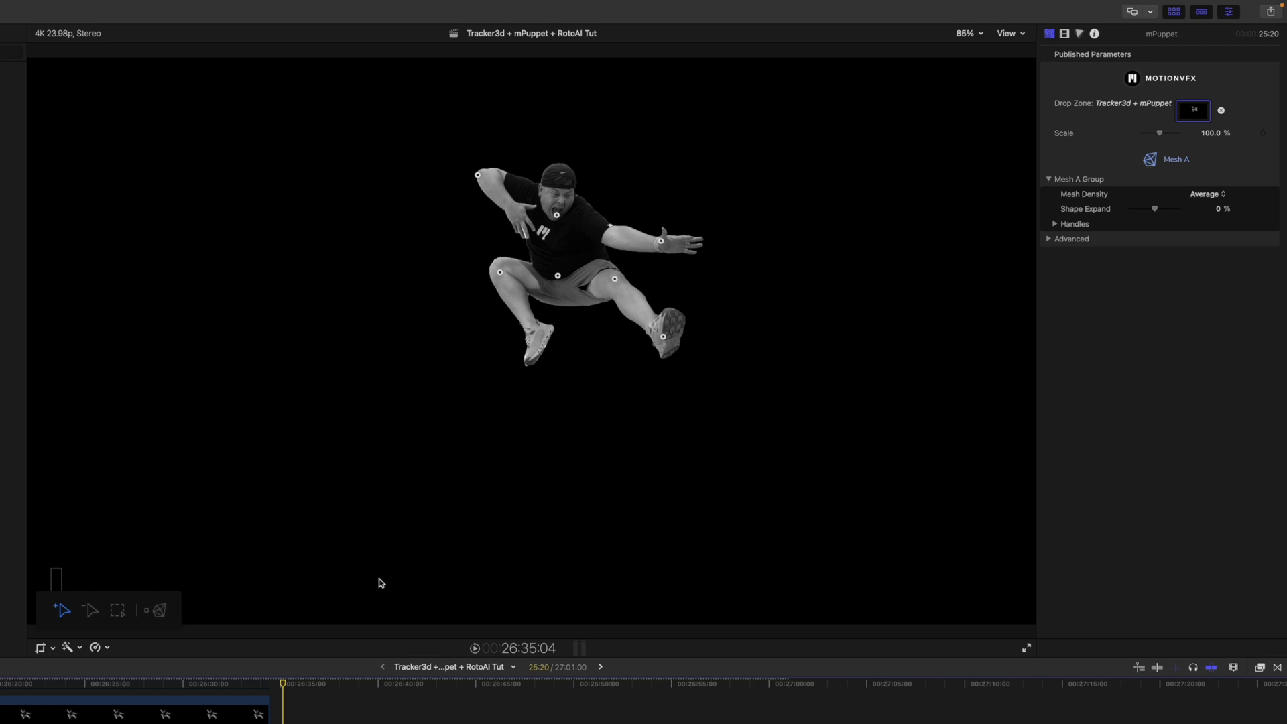
left_click(333, 684)
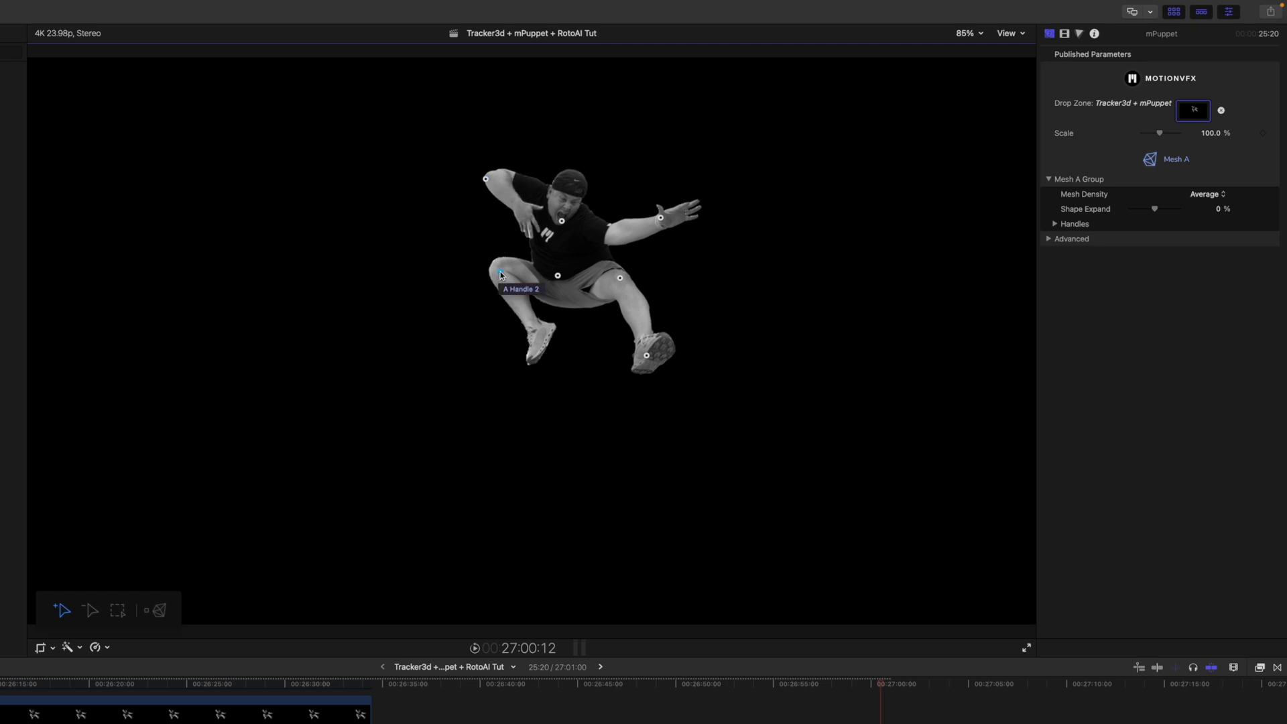
mouse_move(788, 617)
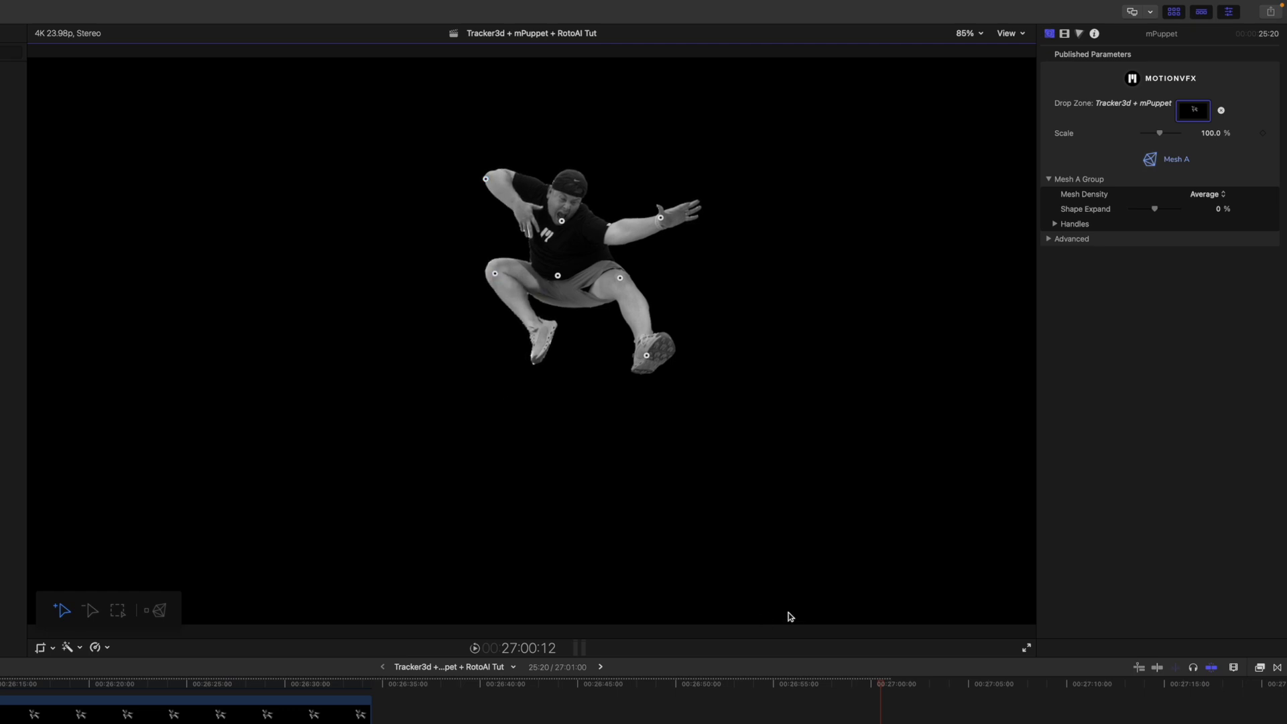
left_click(547, 685)
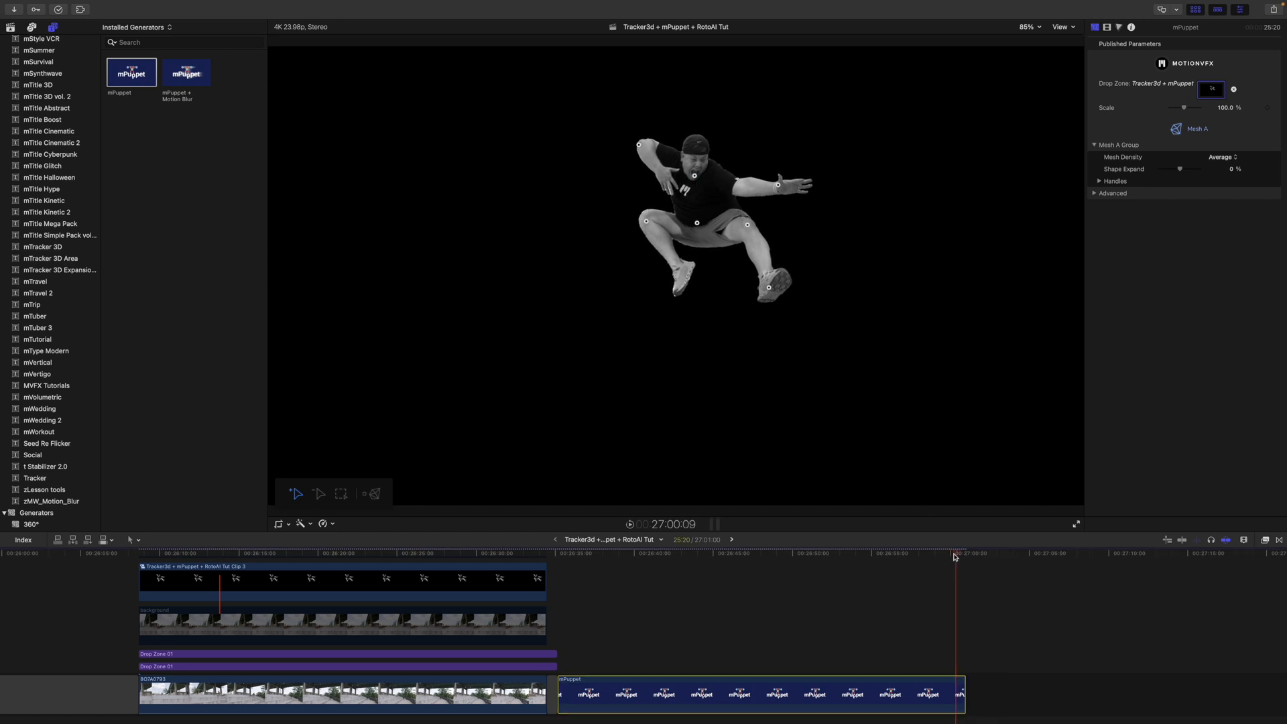
Step: Preview the pose change, nest the mPuppet clip, and select the skater compound clip
left_click(831, 555)
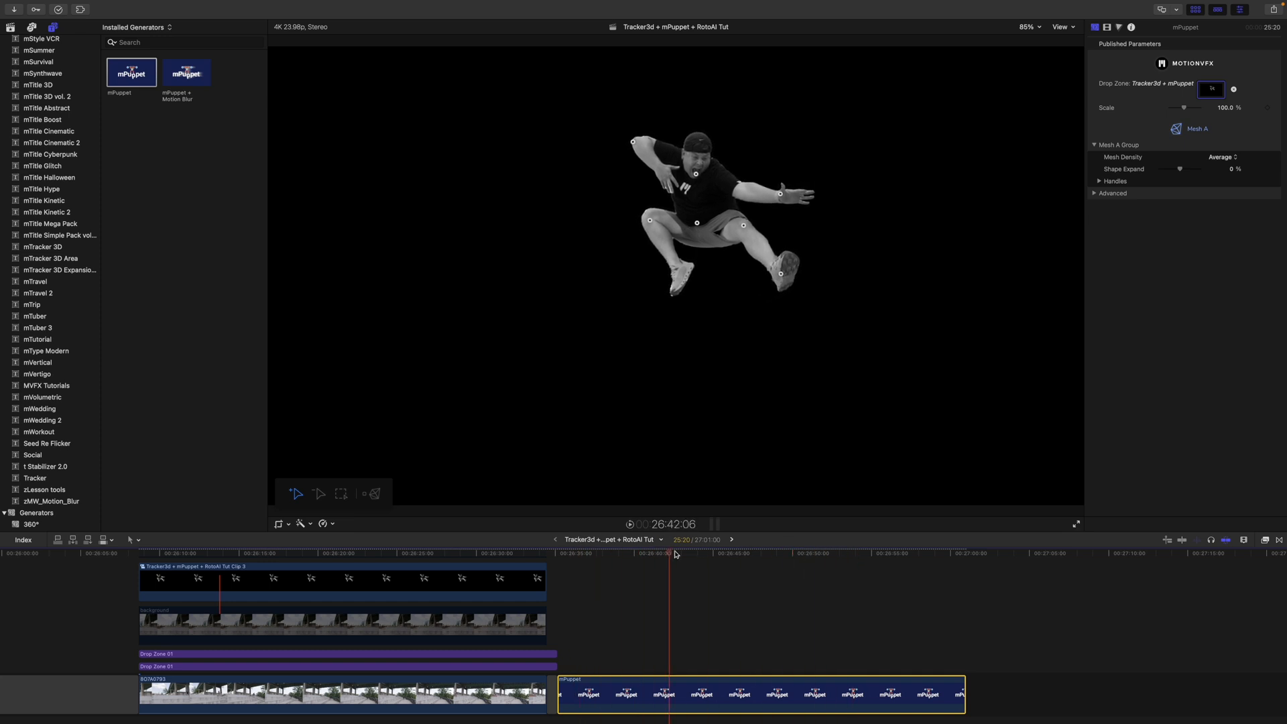
left_click(558, 553)
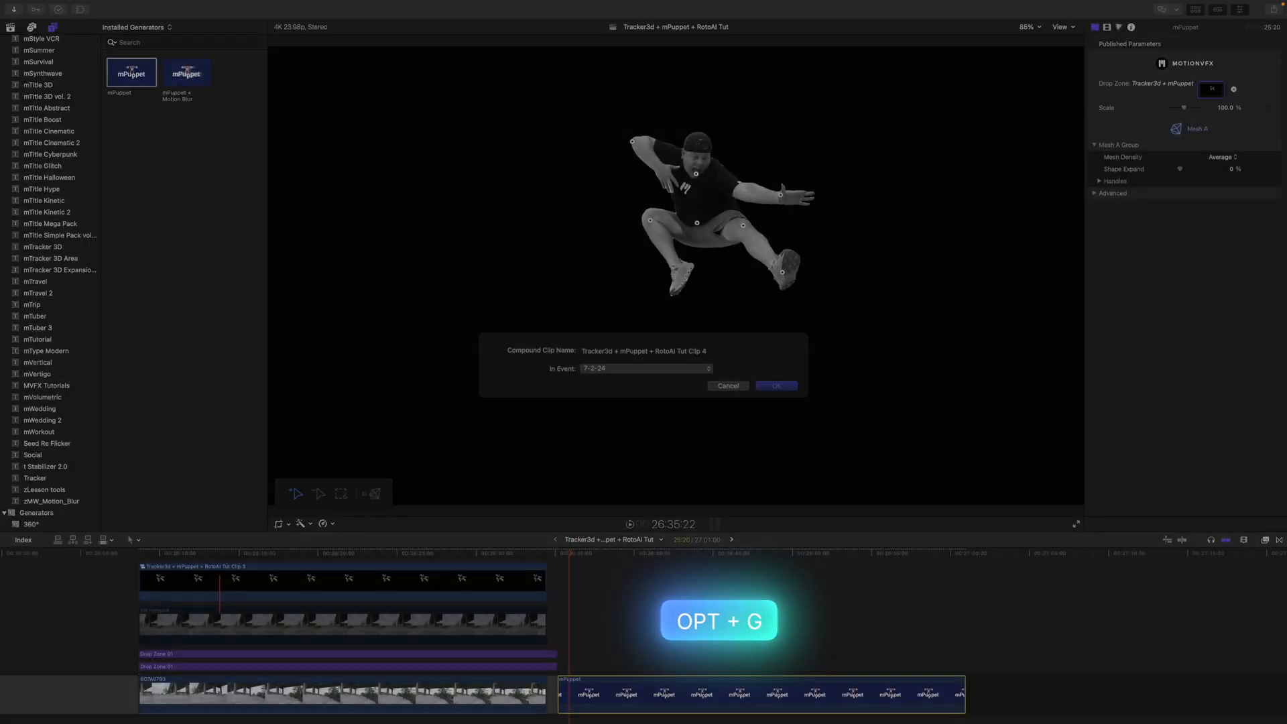
left_click(774, 386)
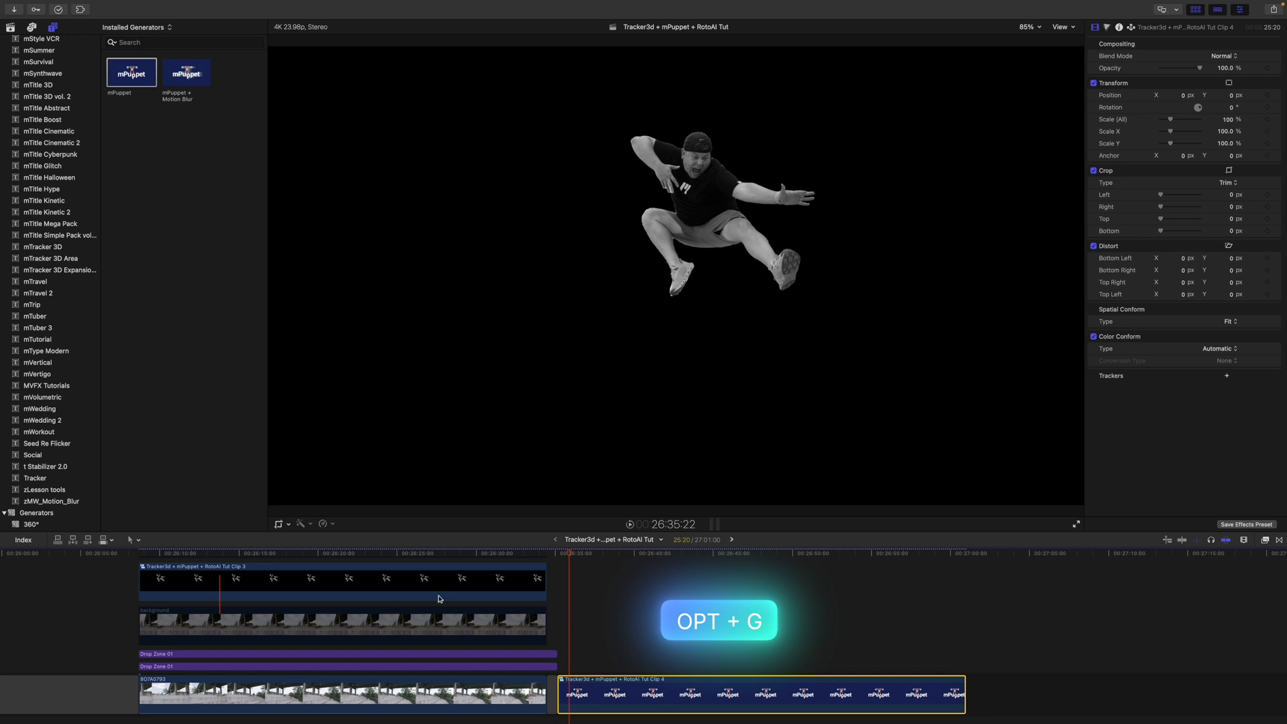
left_click(170, 553)
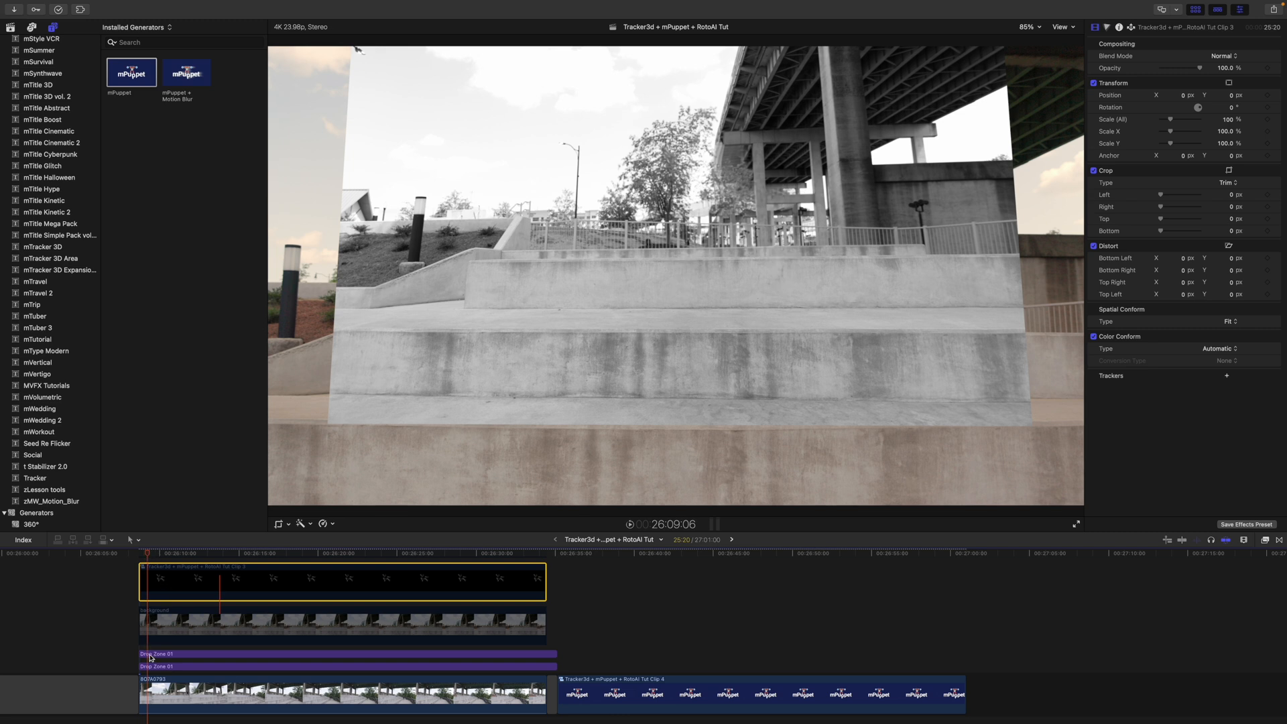
Step: Load the mPuppet skater compound clip into Drop Zone 01 and preview his jump
left_click(329, 653)
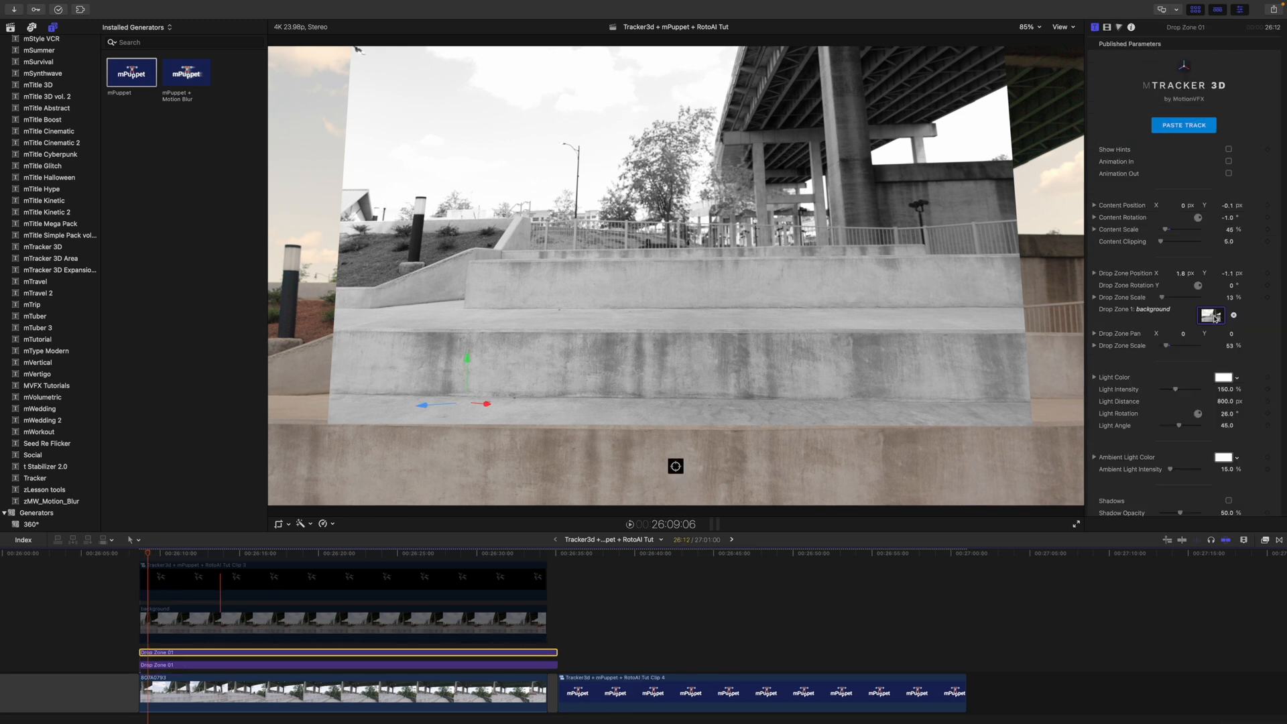
left_click(1211, 315)
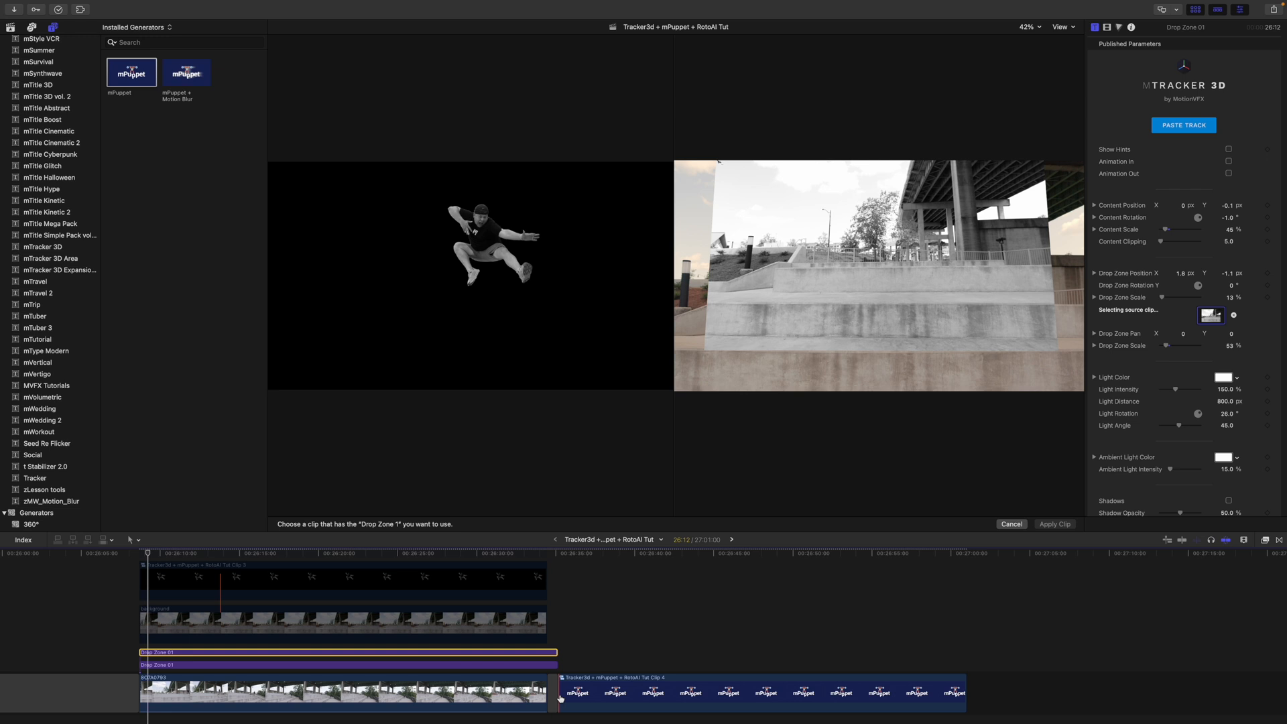
left_click(1055, 523)
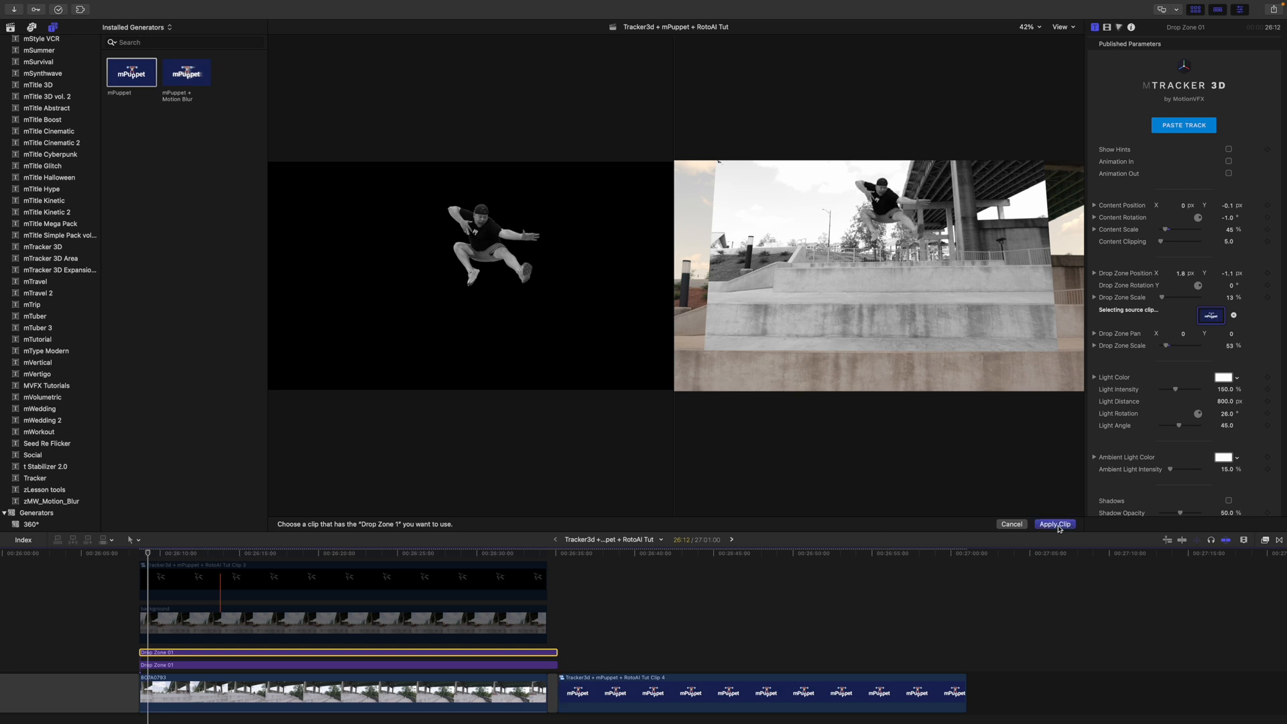
left_click(1055, 524)
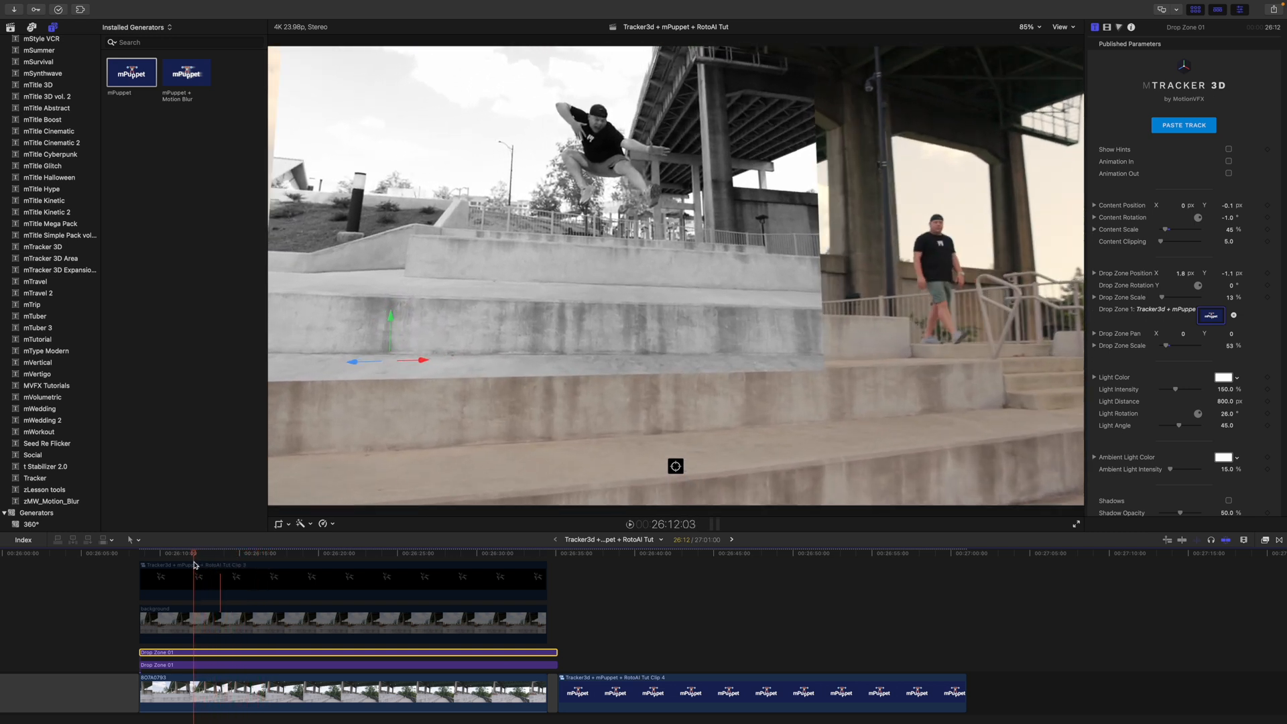
left_click(264, 567)
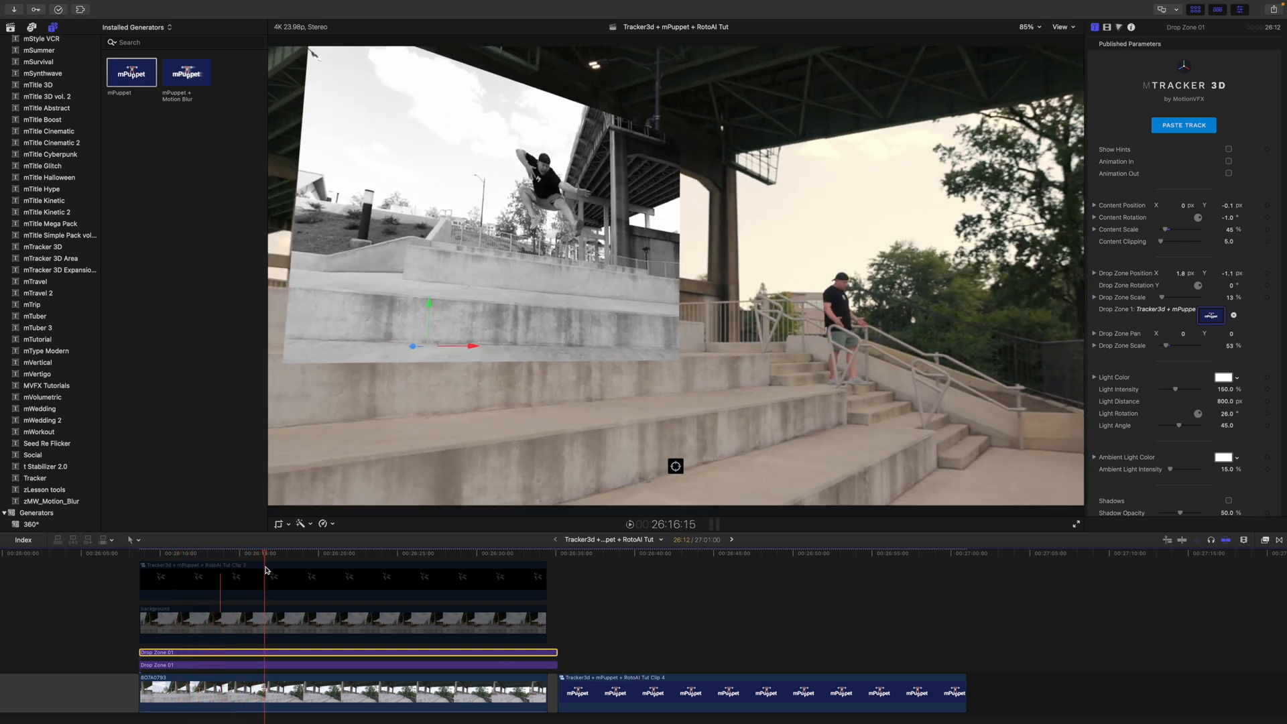
left_click(187, 566)
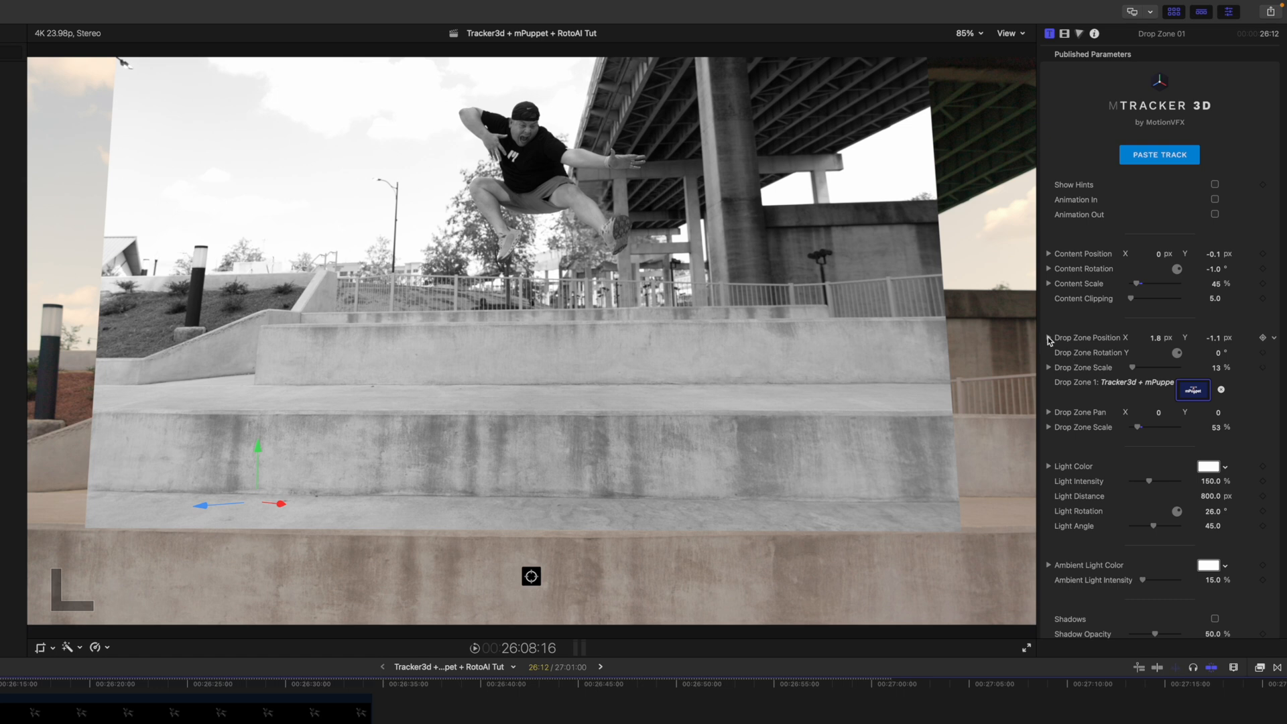
Step: Move the skater's drop zone to Position Y -2.23 and Z 2.6
left_click(1050, 337)
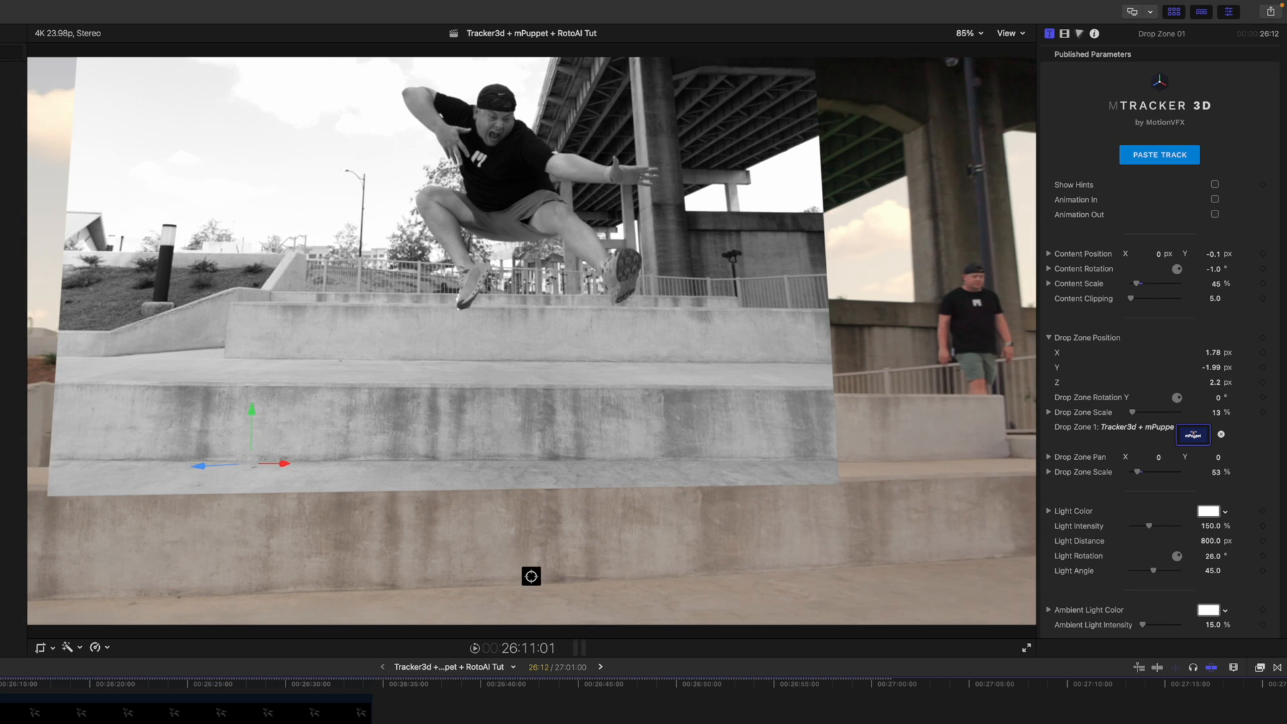
left_click(16, 683)
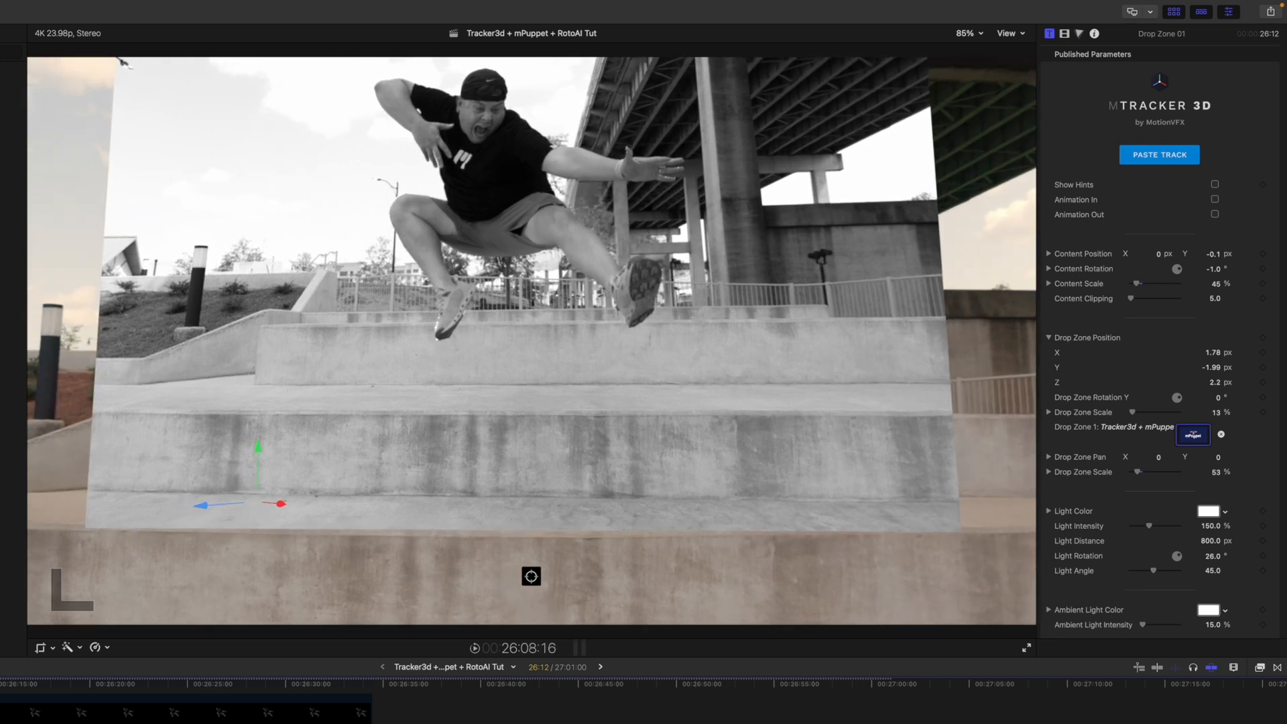
mouse_move(450, 131)
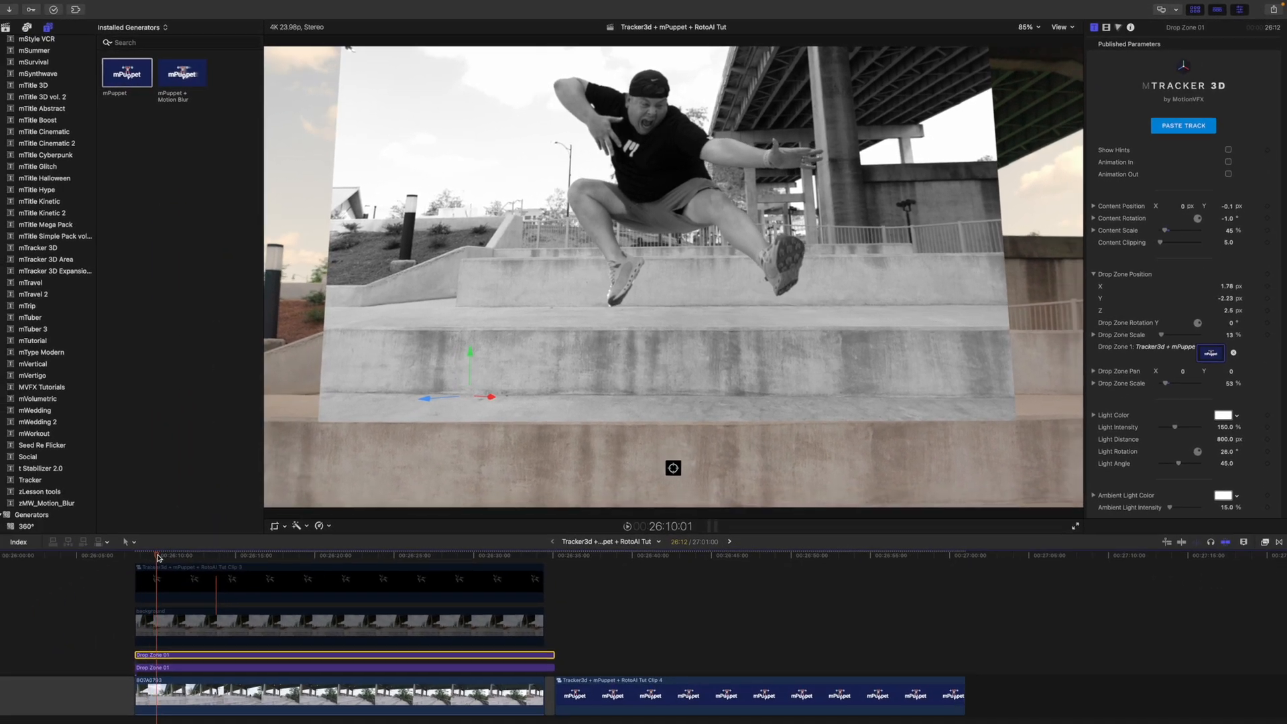
Step: Set drop zone depth Z to 2.5, keyframe Rotation Y, and play back the shot
left_click(238, 558)
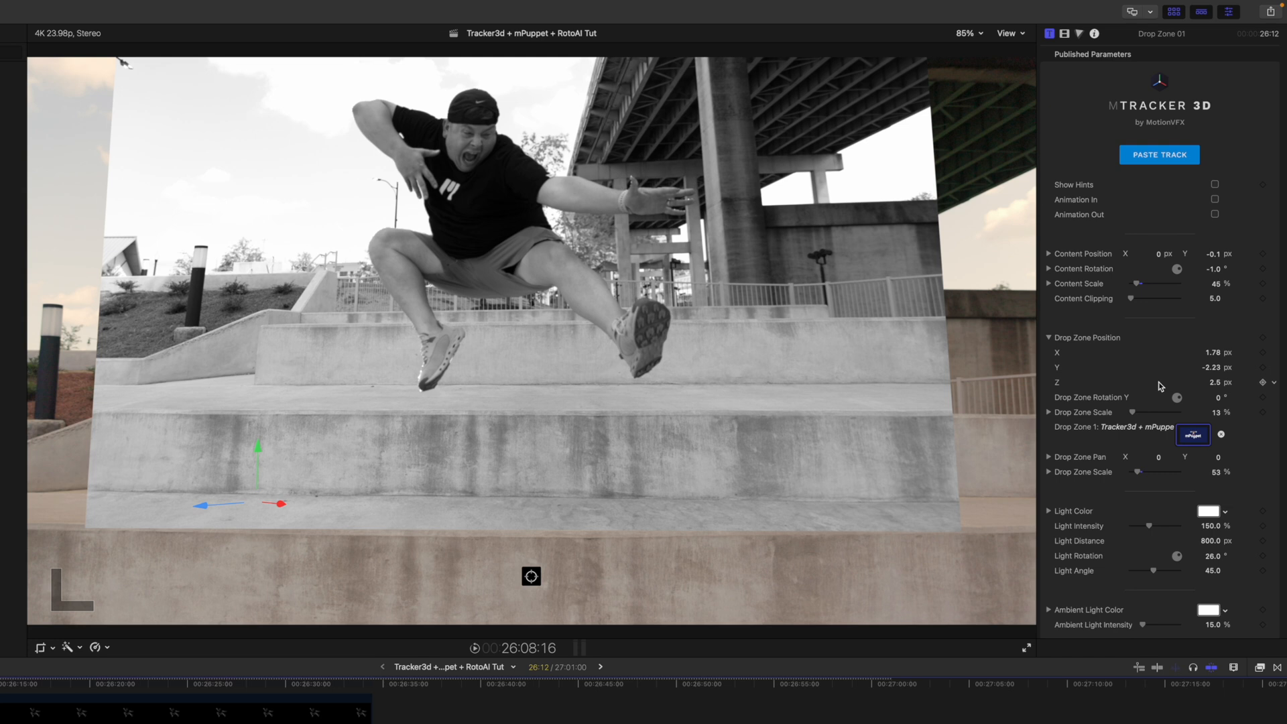
left_click(1263, 381)
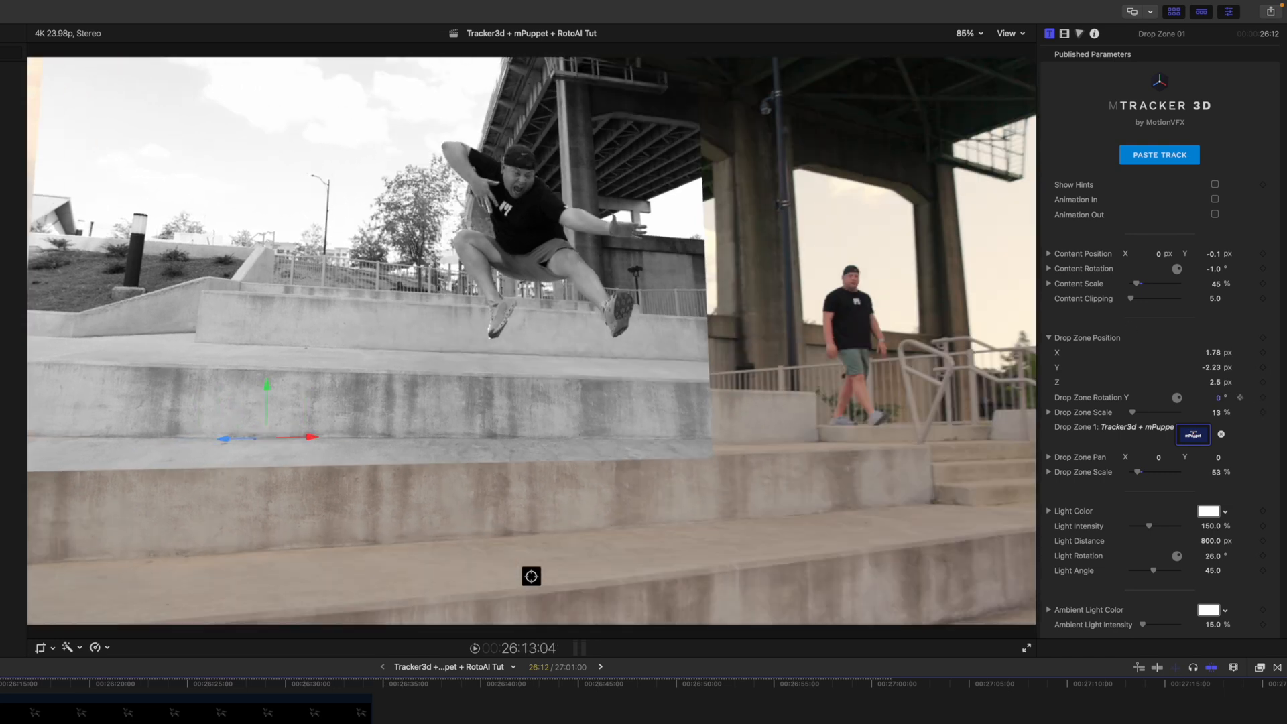
left_click(78, 683)
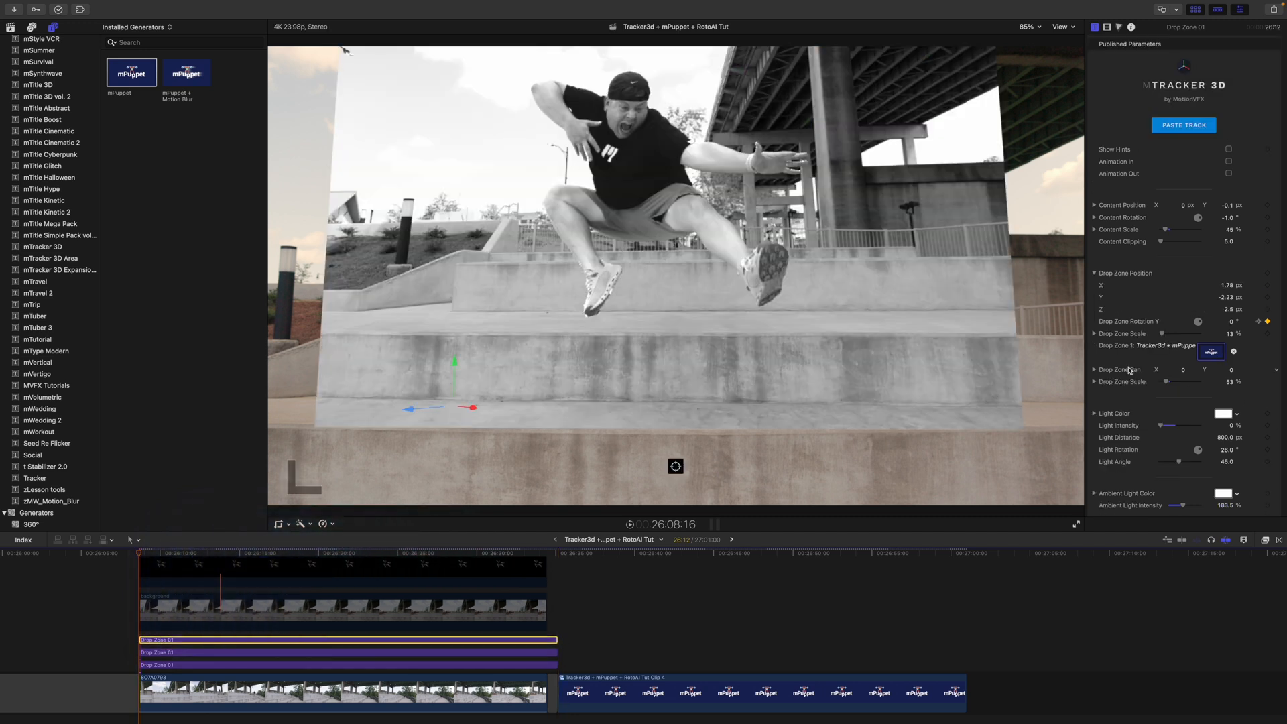
Step: Load the skateboard clip into the drop zone and check it through the shot
left_click(1210, 352)
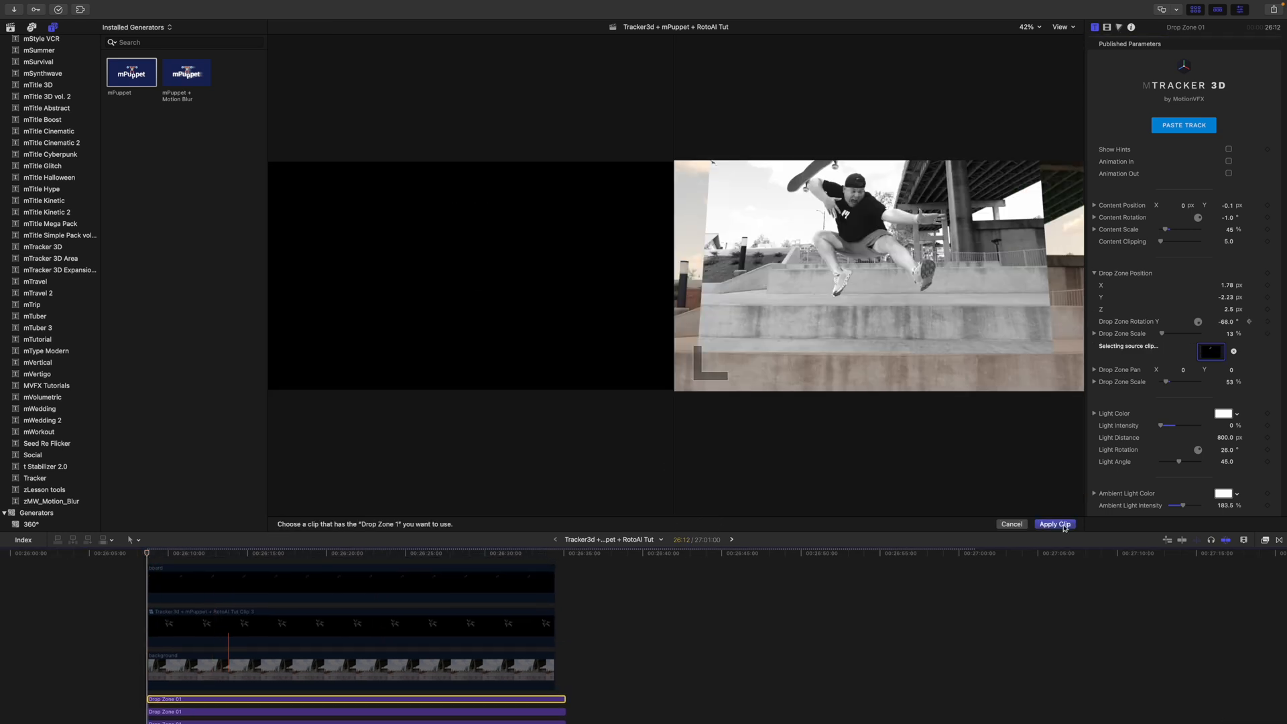
left_click(1054, 523)
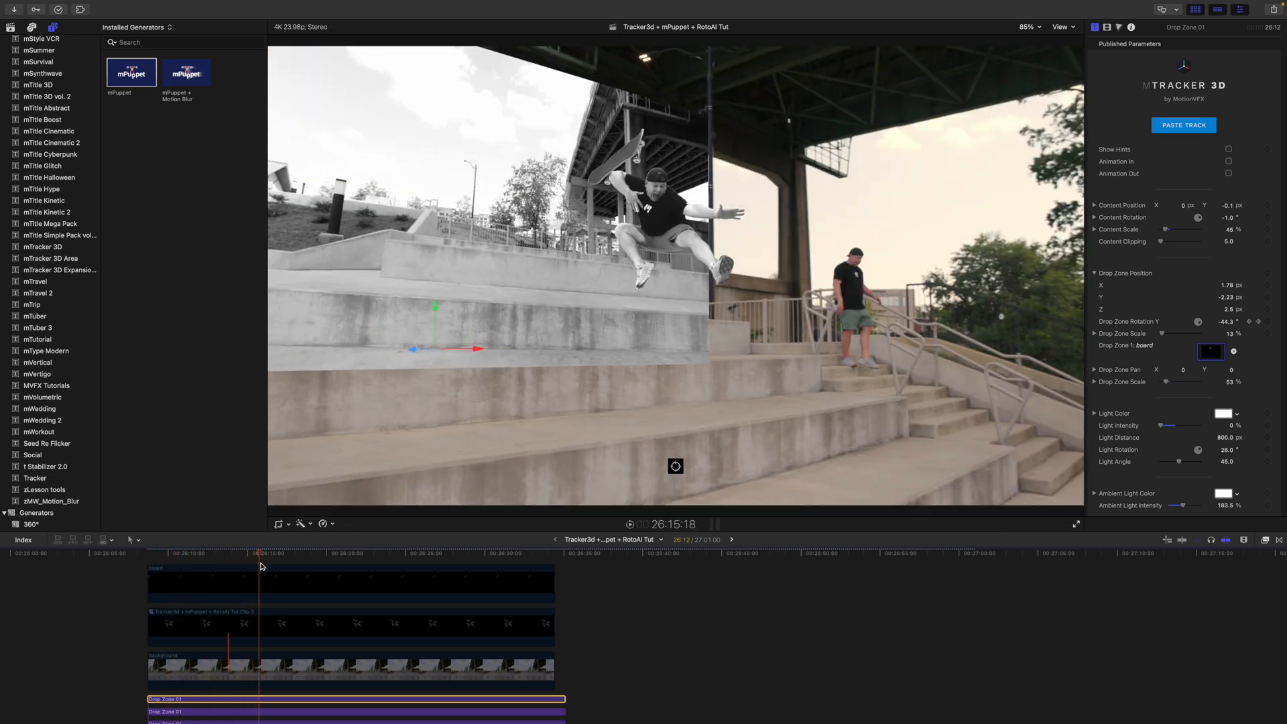
left_click(334, 553)
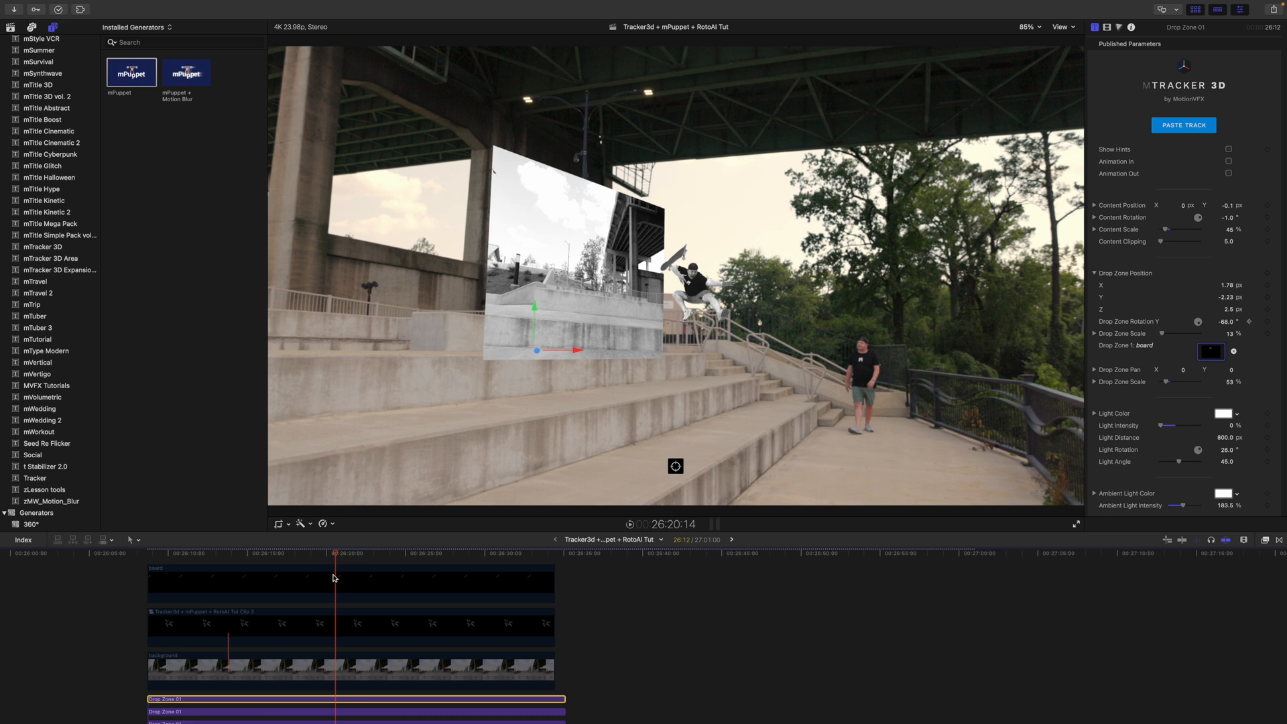
left_click(158, 570)
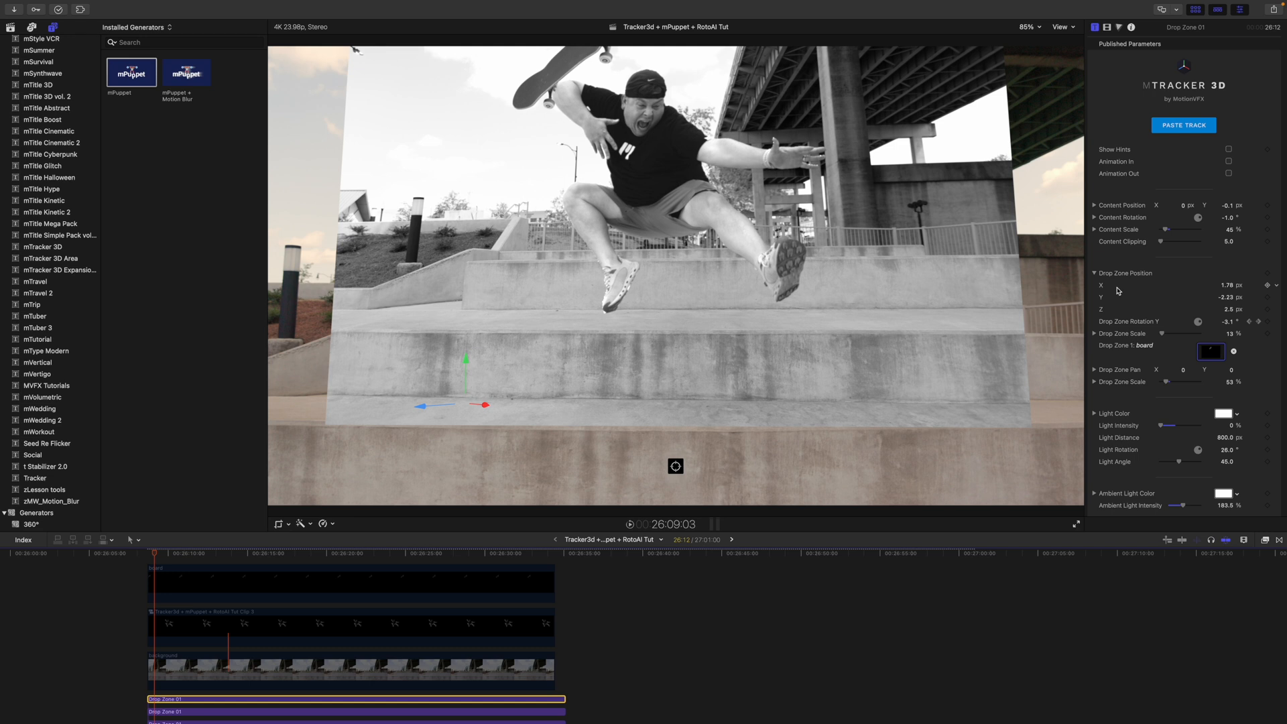
Step: Shift the skateboard down beneath the skater's feet and scale it to 35%
left_click(1094, 204)
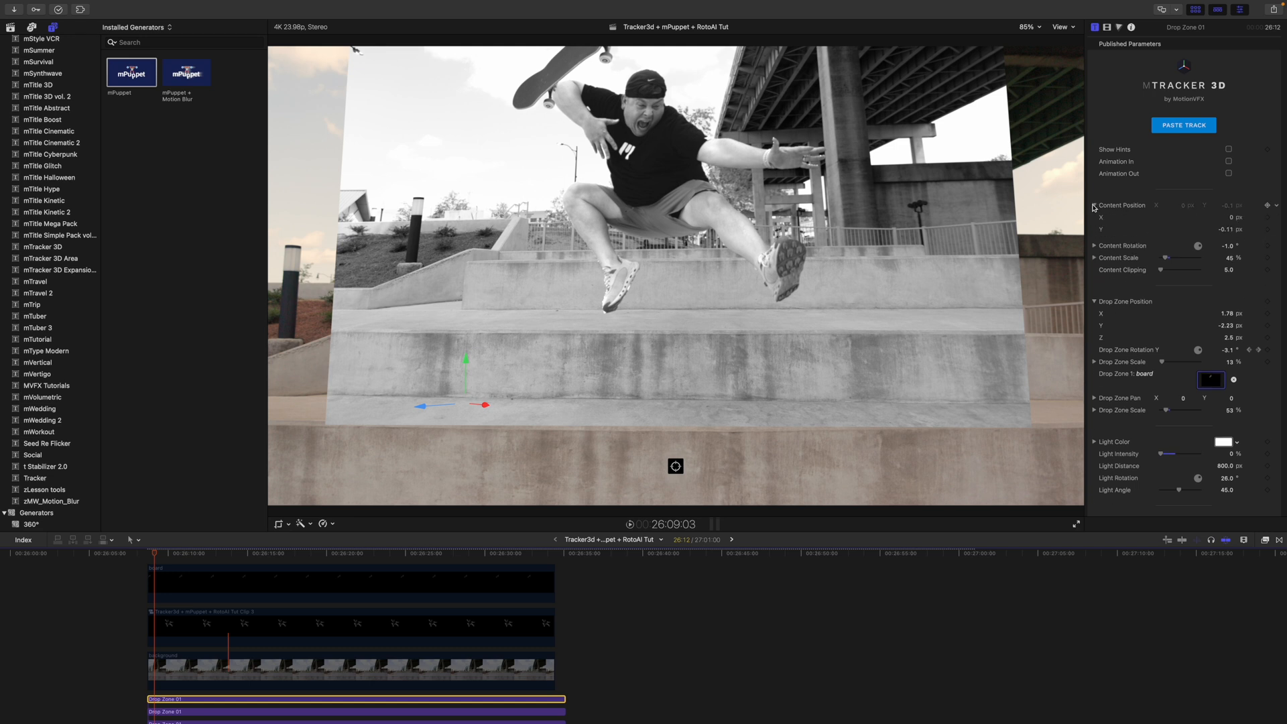
left_click(1094, 205)
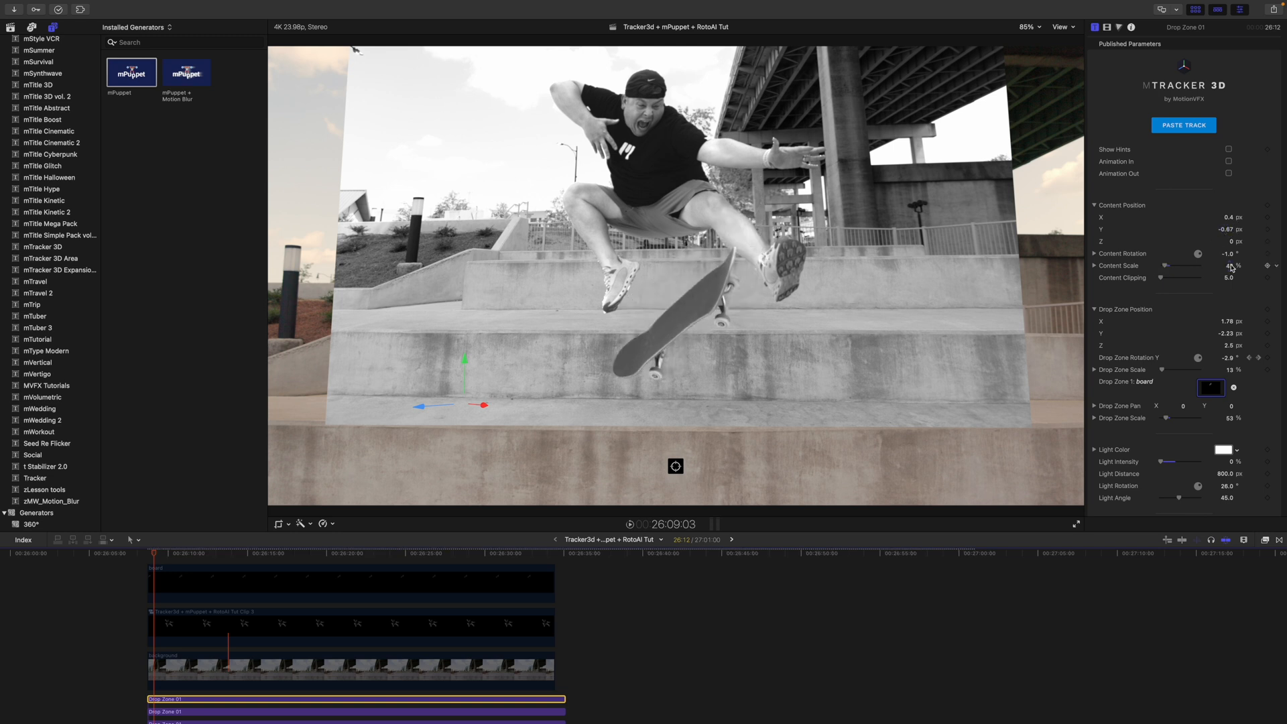
left_click(388, 552)
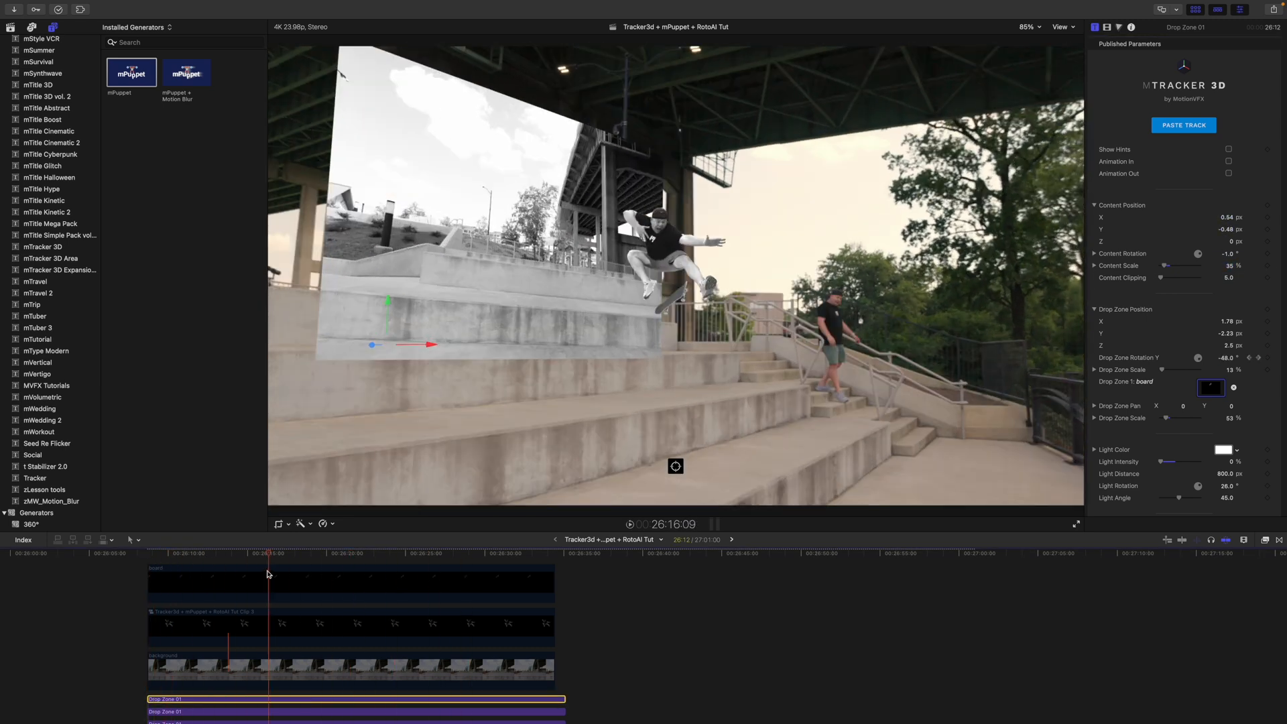
Step: Crop the background photo with Left 30.7 and Bottom 353
left_click(329, 609)
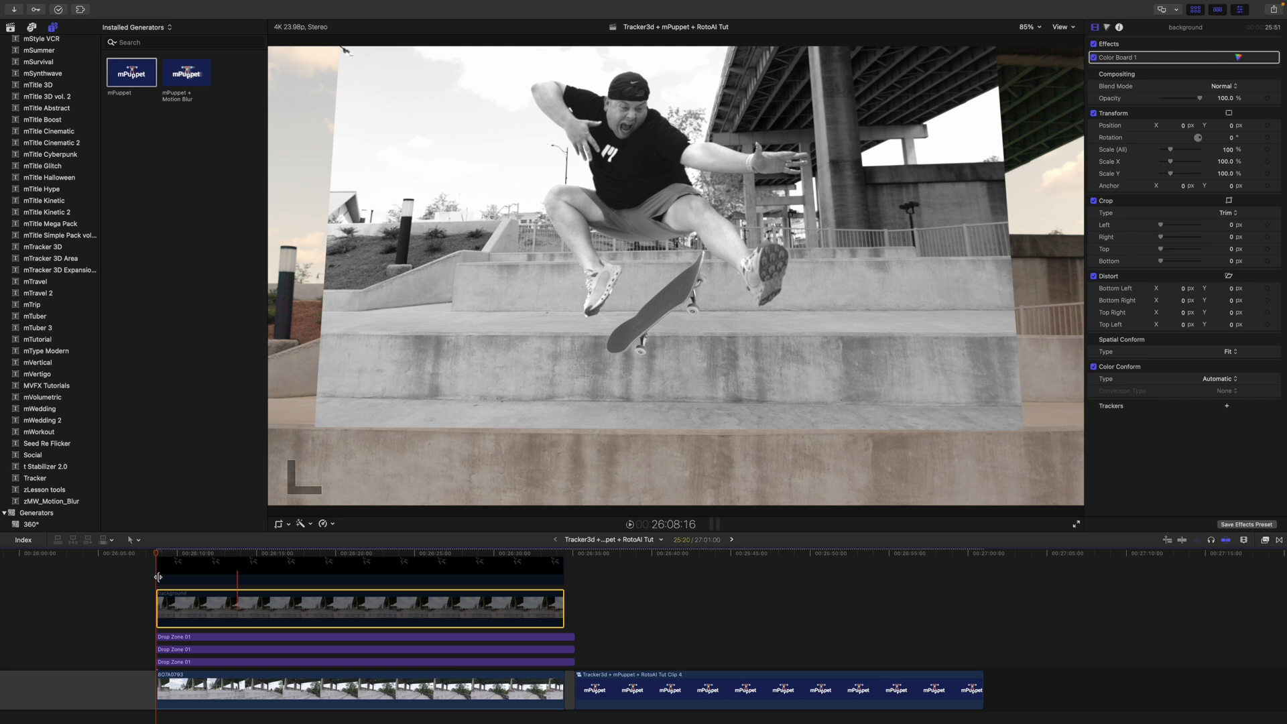
mouse_move(341, 403)
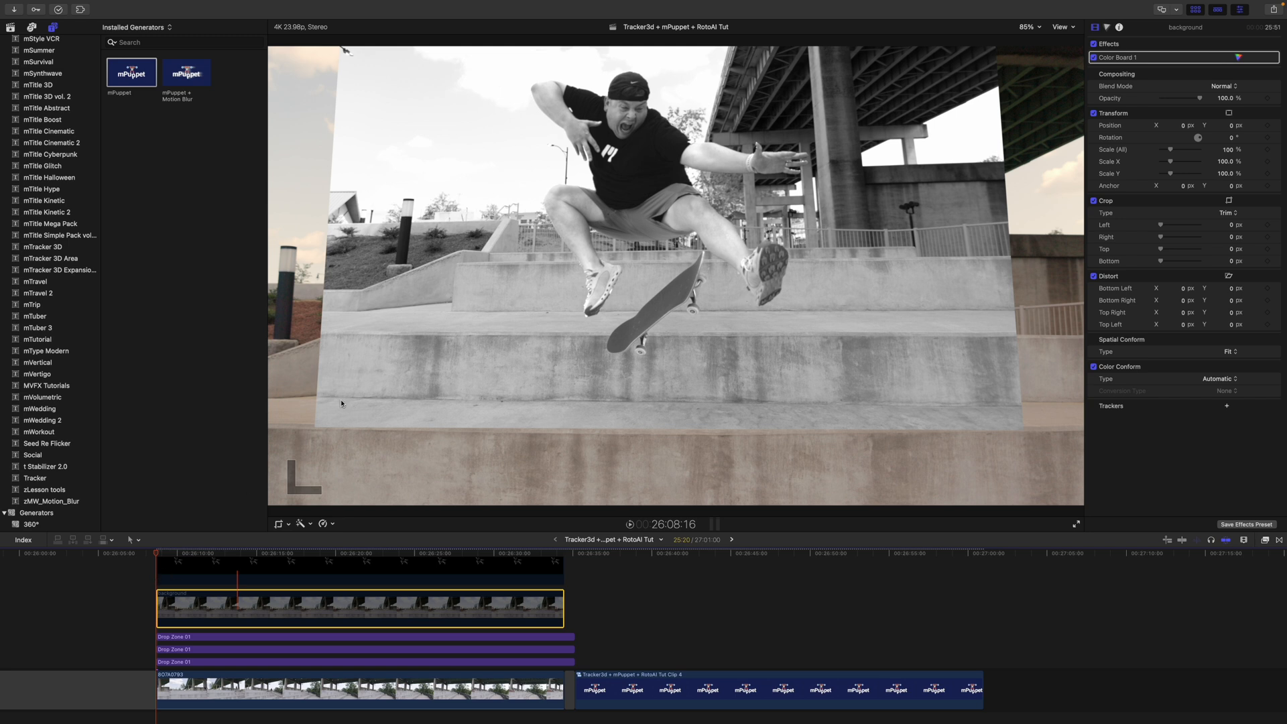
mouse_move(179, 587)
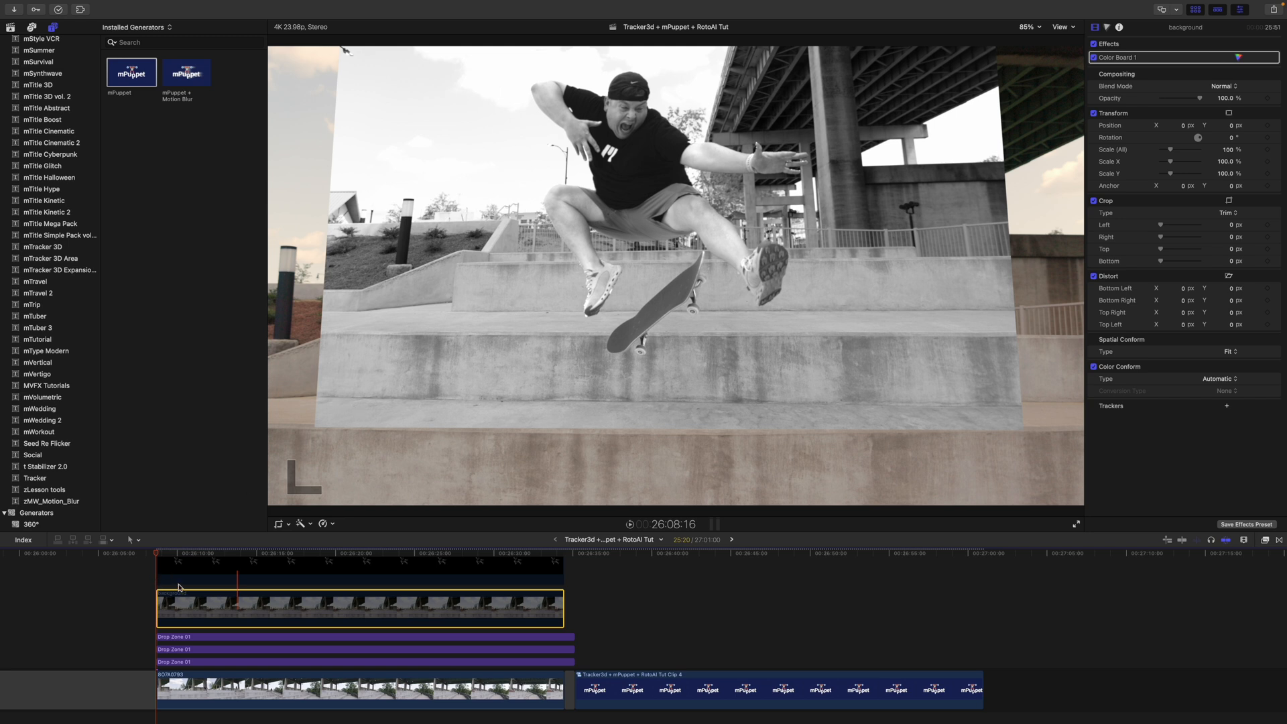
mouse_move(693, 447)
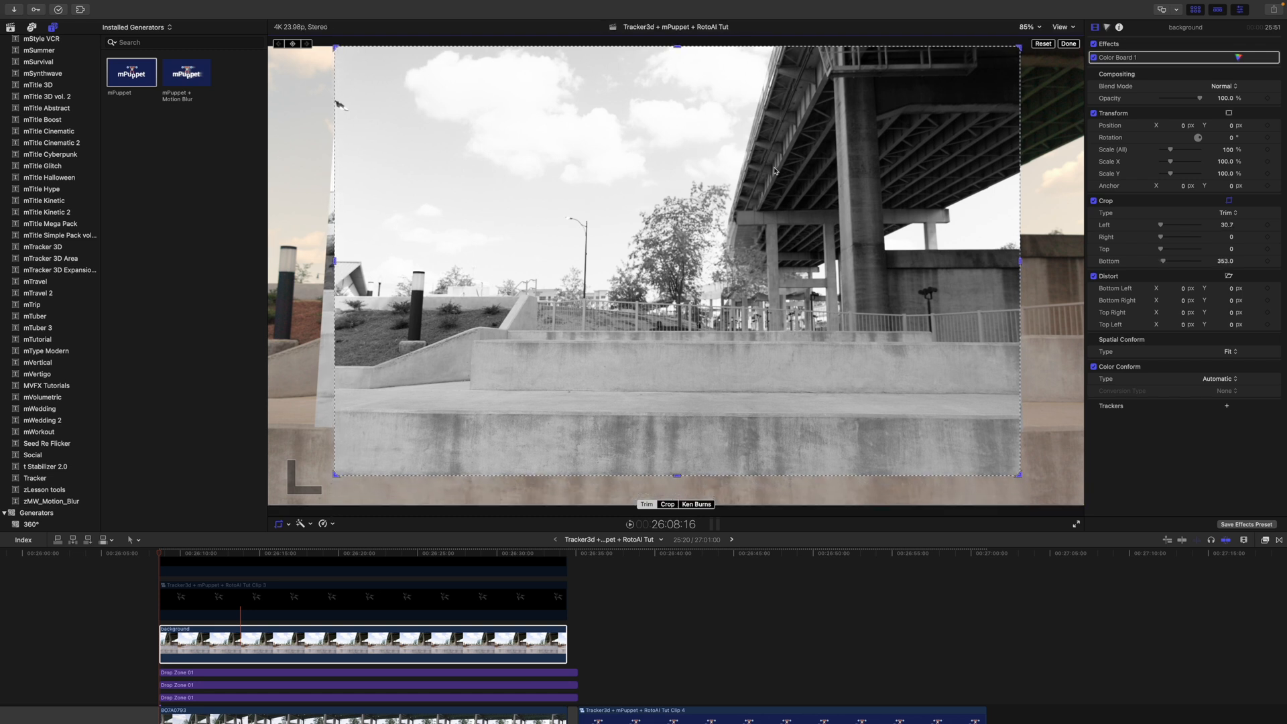
left_click(1068, 44)
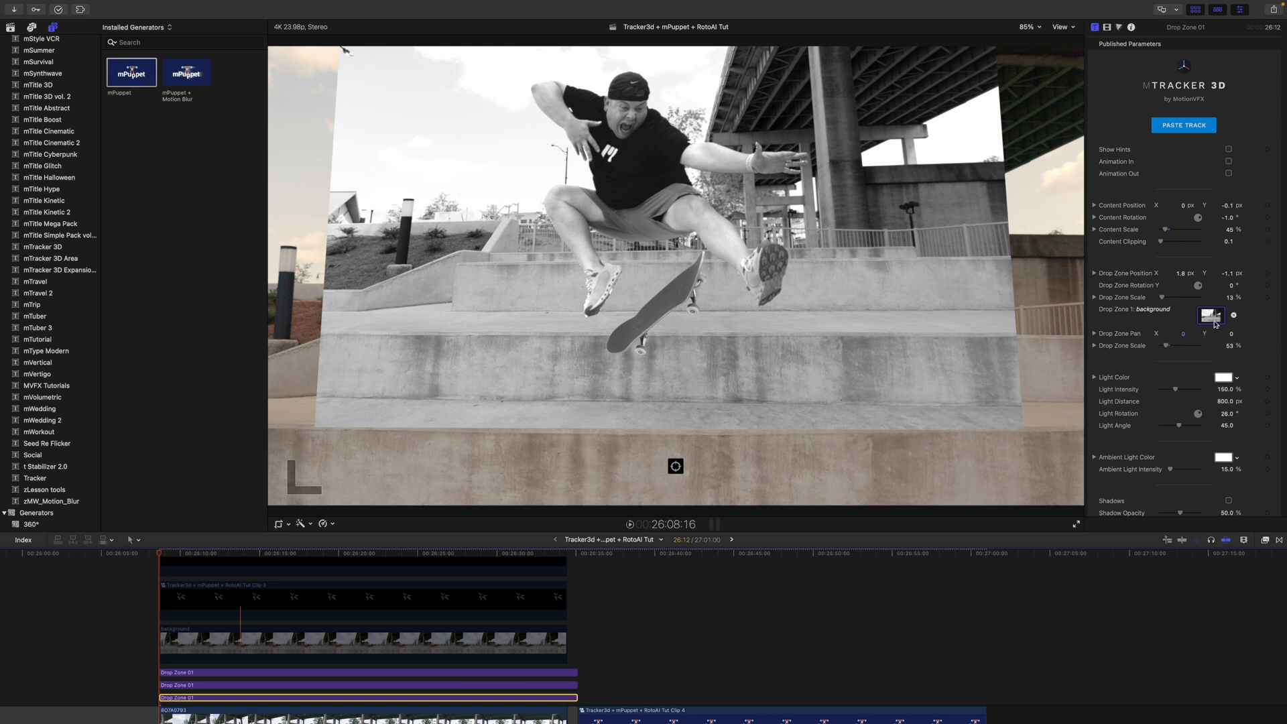
Step: Reload Drop Zone 1 with the cropped background clip and scrub to verify tracking
left_click(1211, 315)
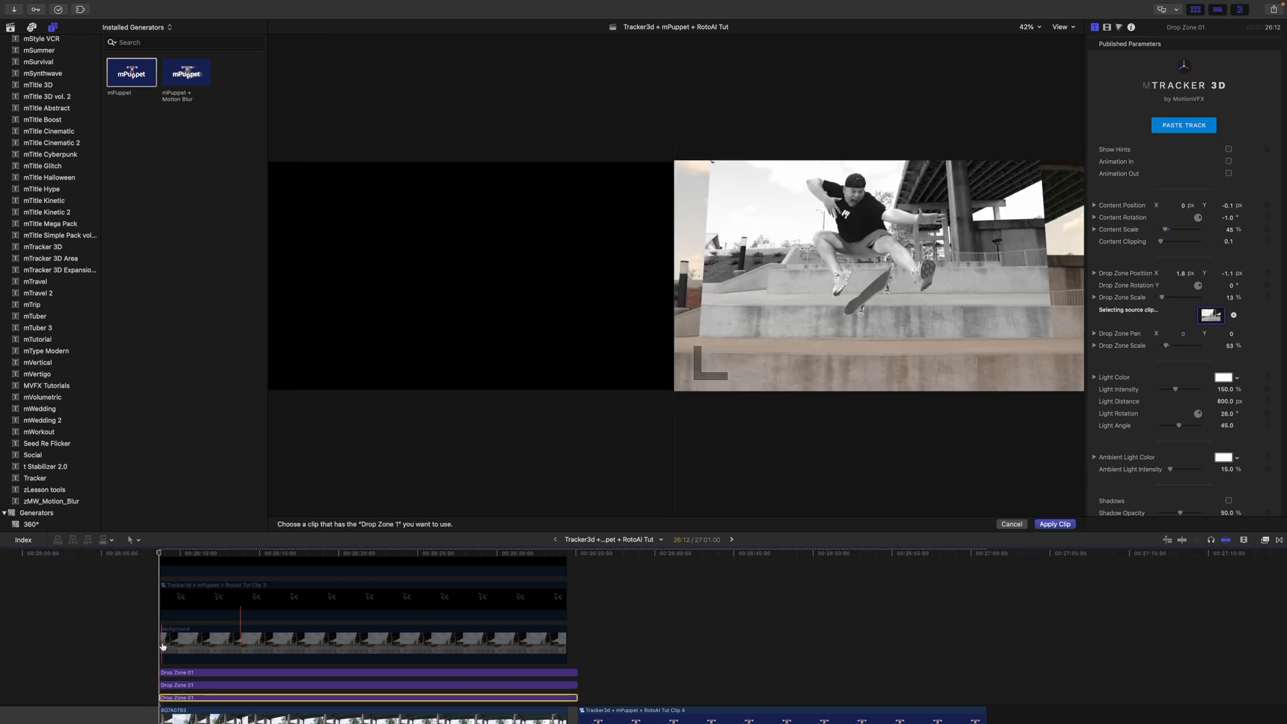
left_click(1055, 524)
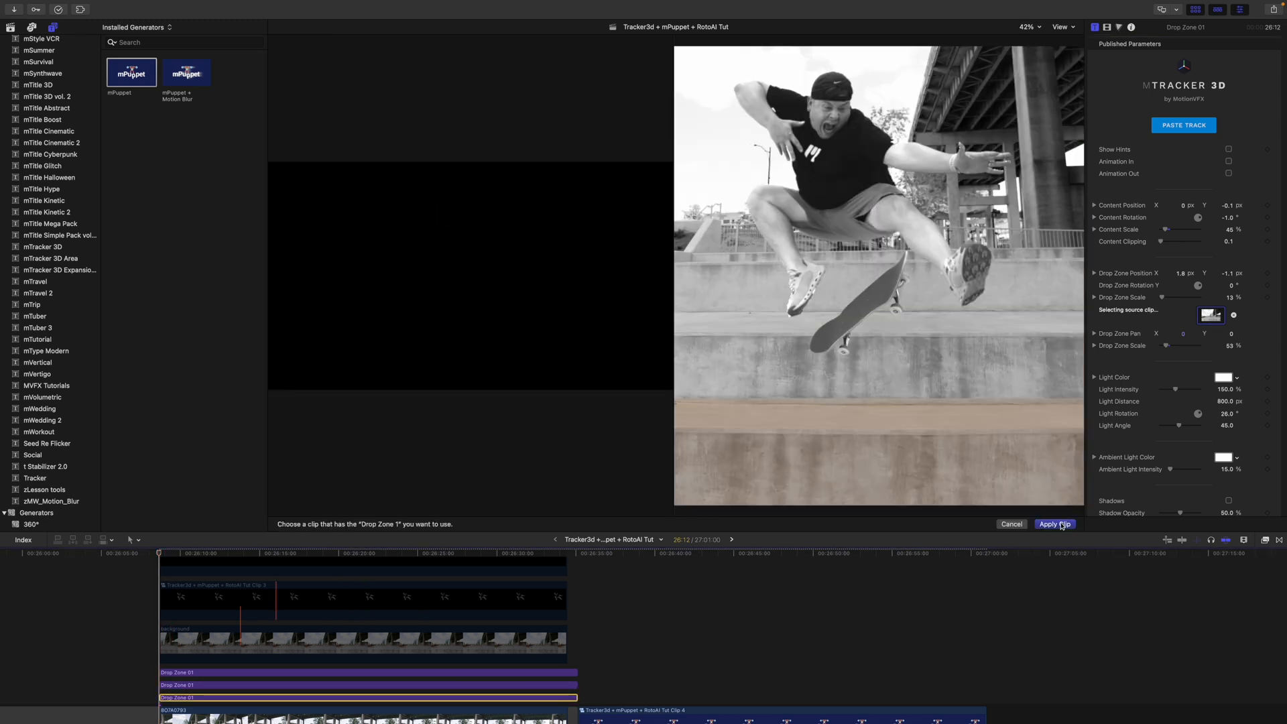
left_click(1053, 523)
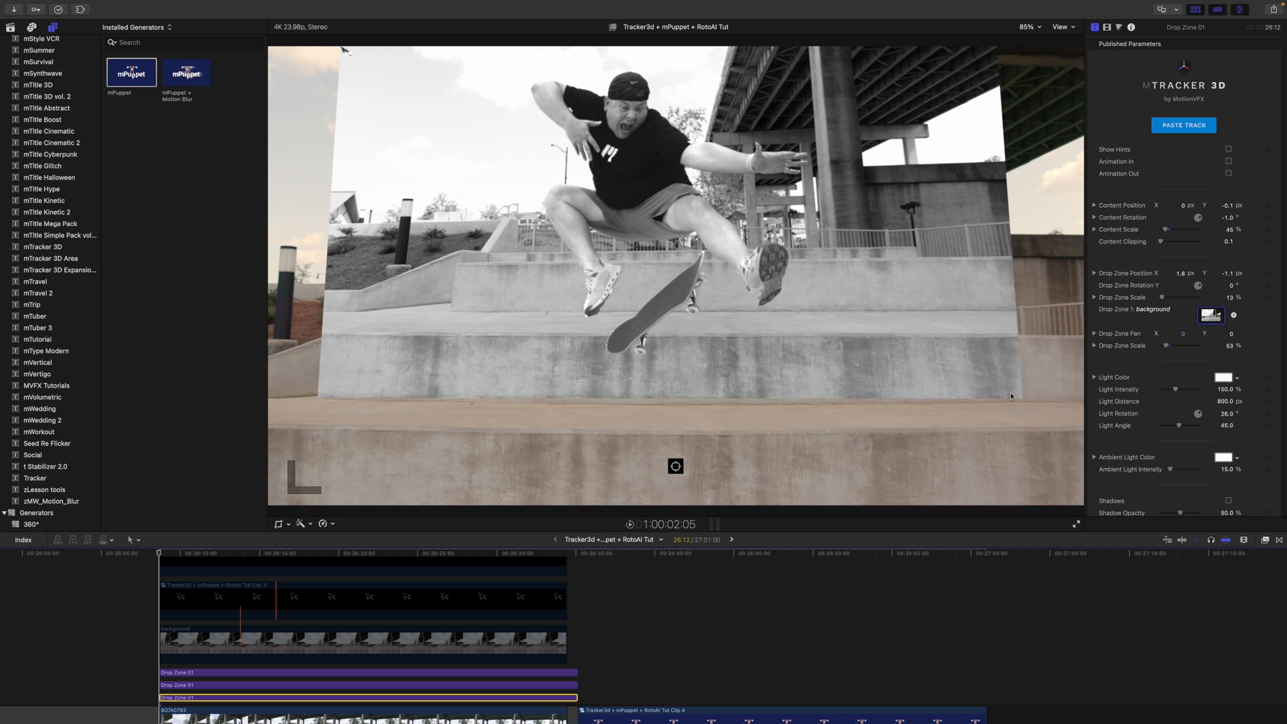
left_click(212, 559)
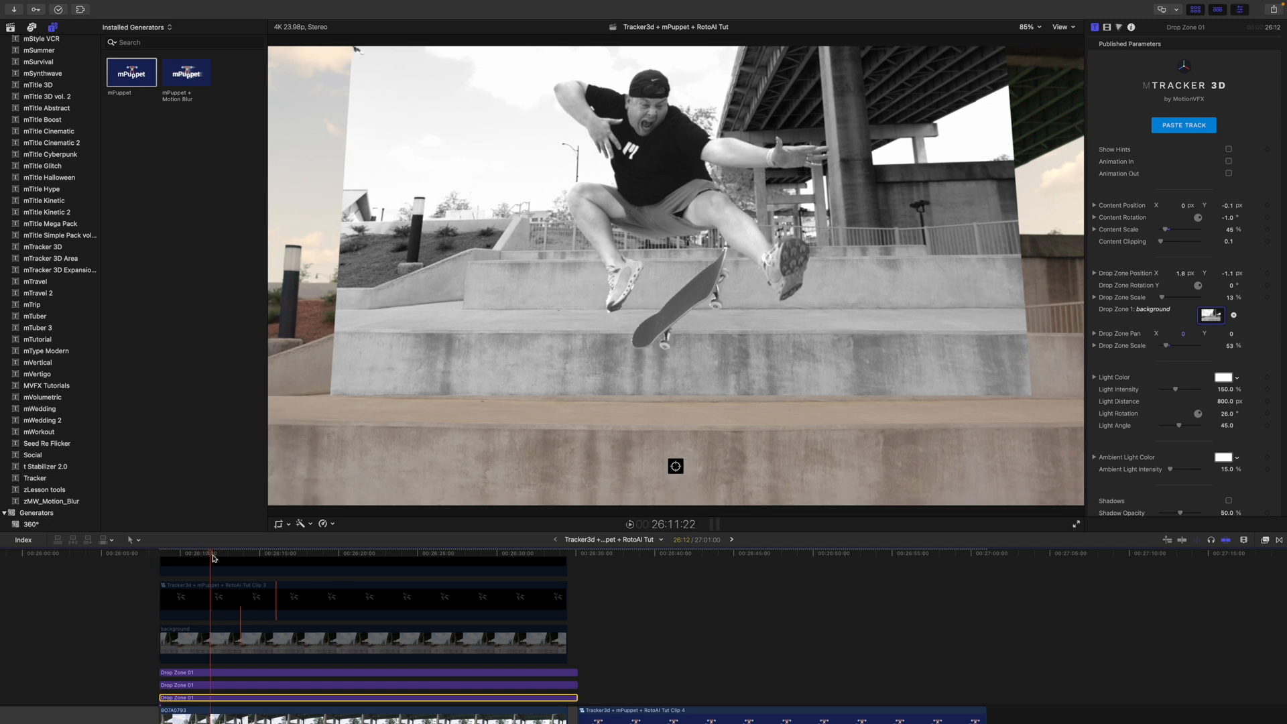
left_click(465, 563)
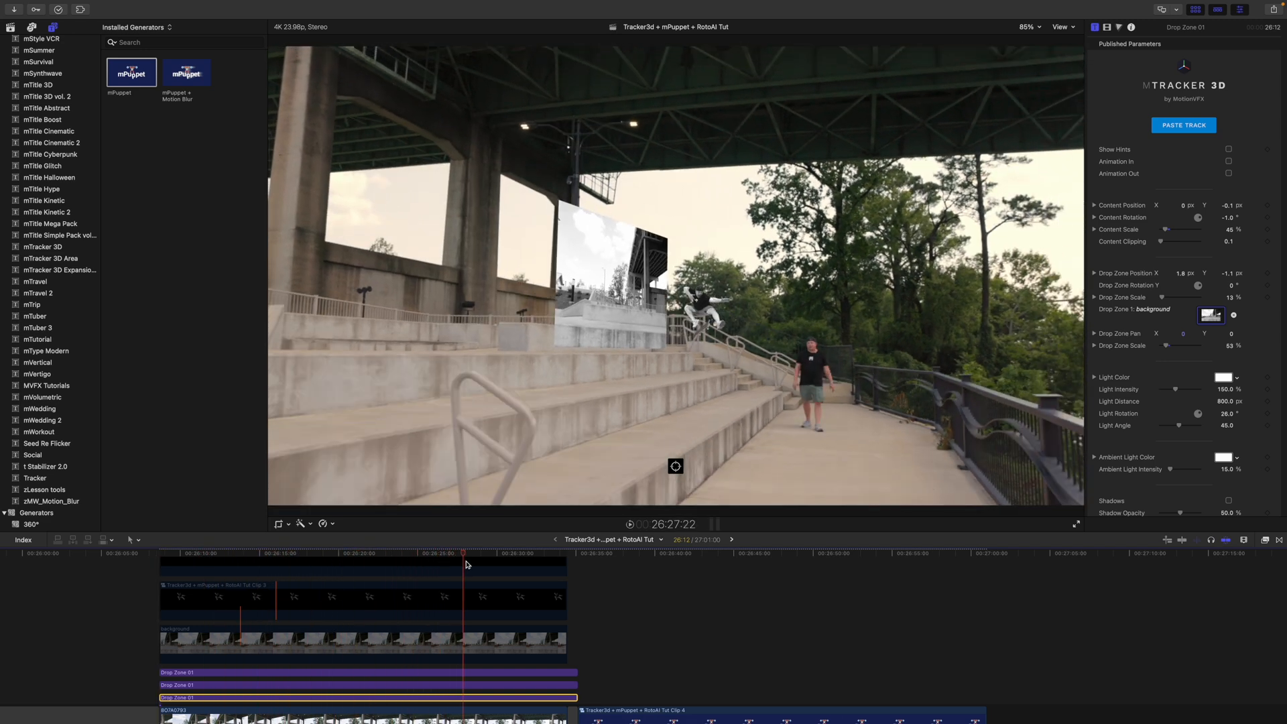
left_click(383, 552)
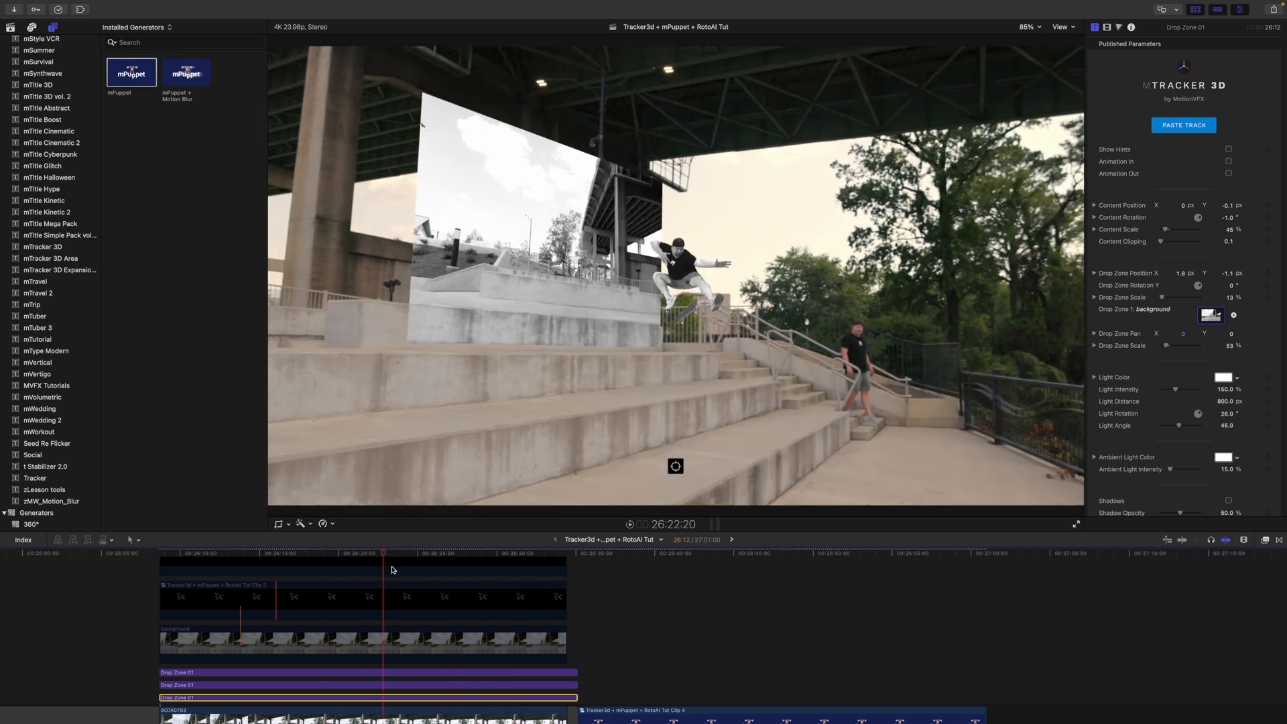